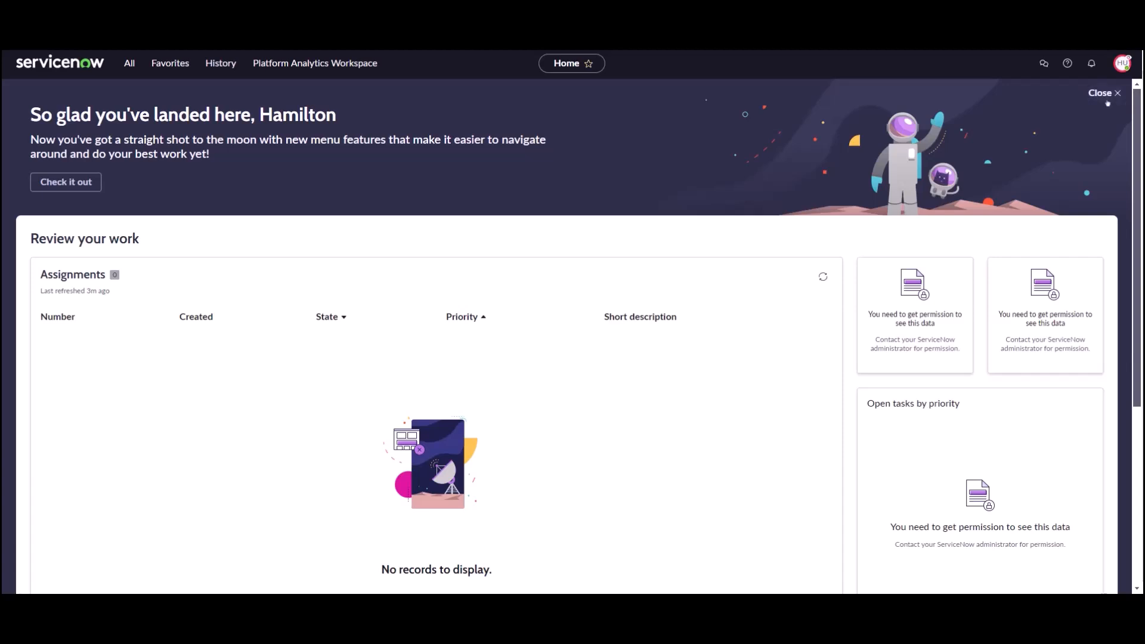
Order one Asus G Series notebook ($839.99) from the Hardware catalog as REQ0010010
left_click(1123, 62)
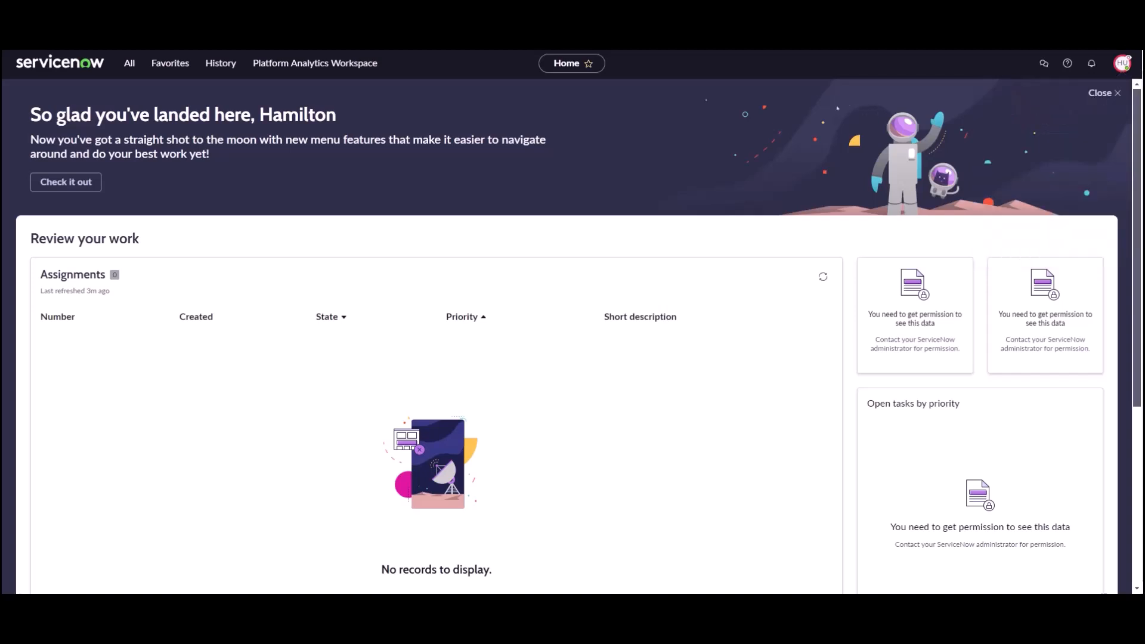
mouse_move(129, 62)
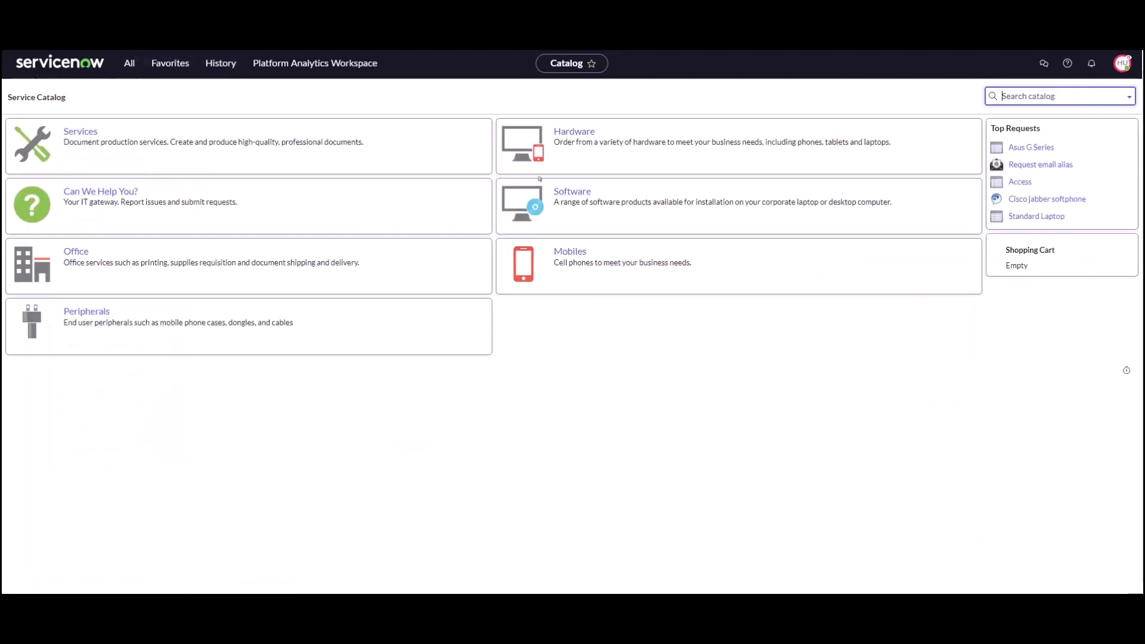
mouse_move(574, 131)
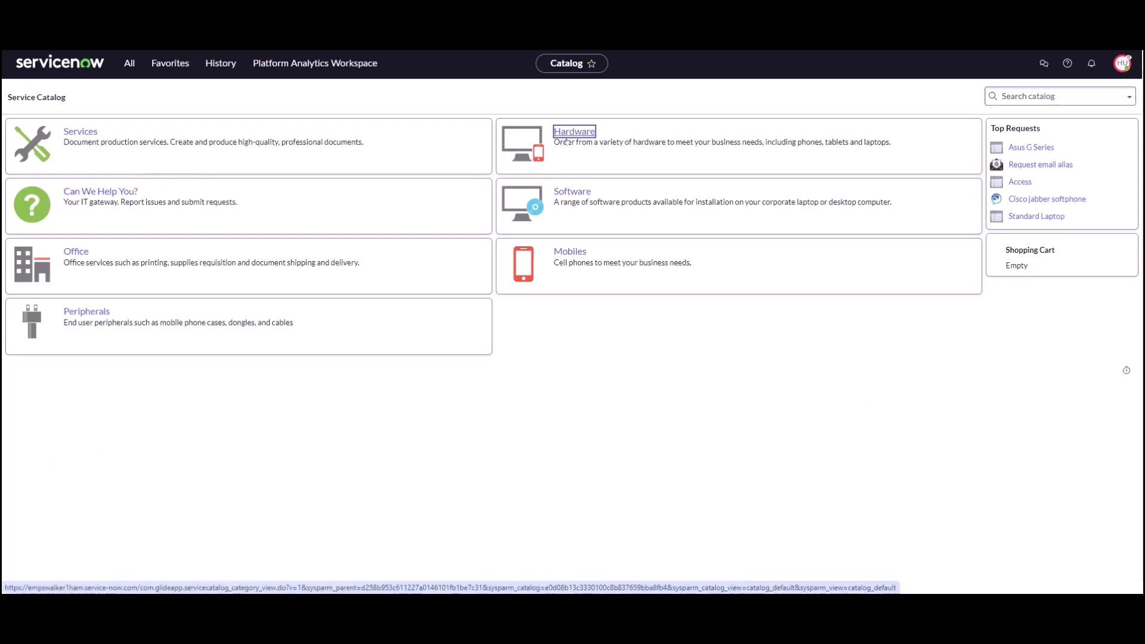
left_click(573, 133)
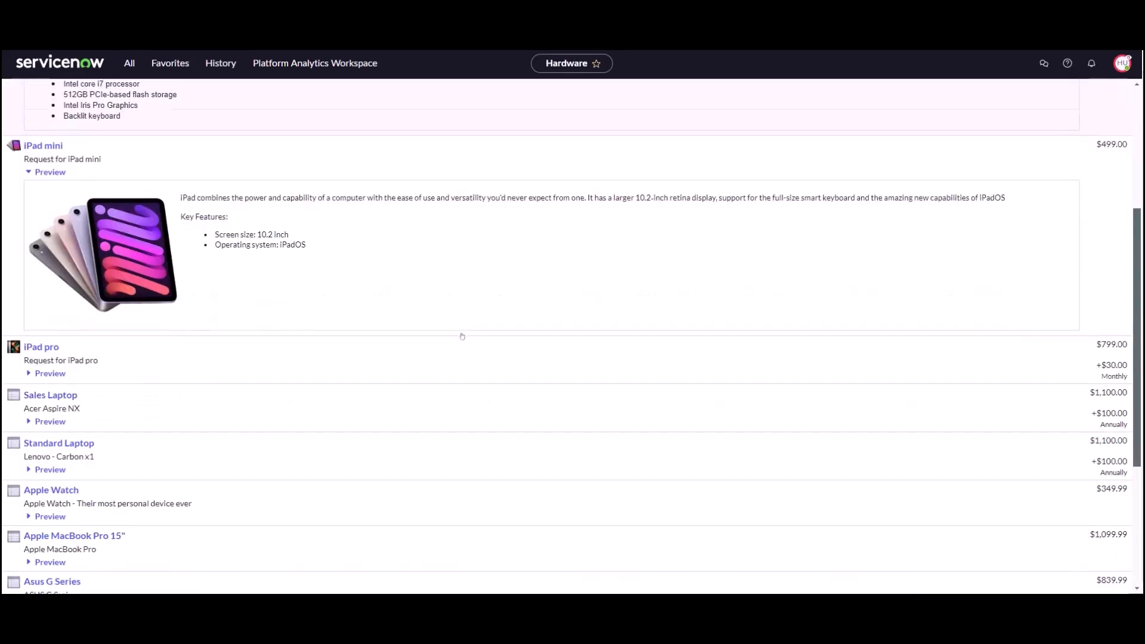
scroll("down", 3)
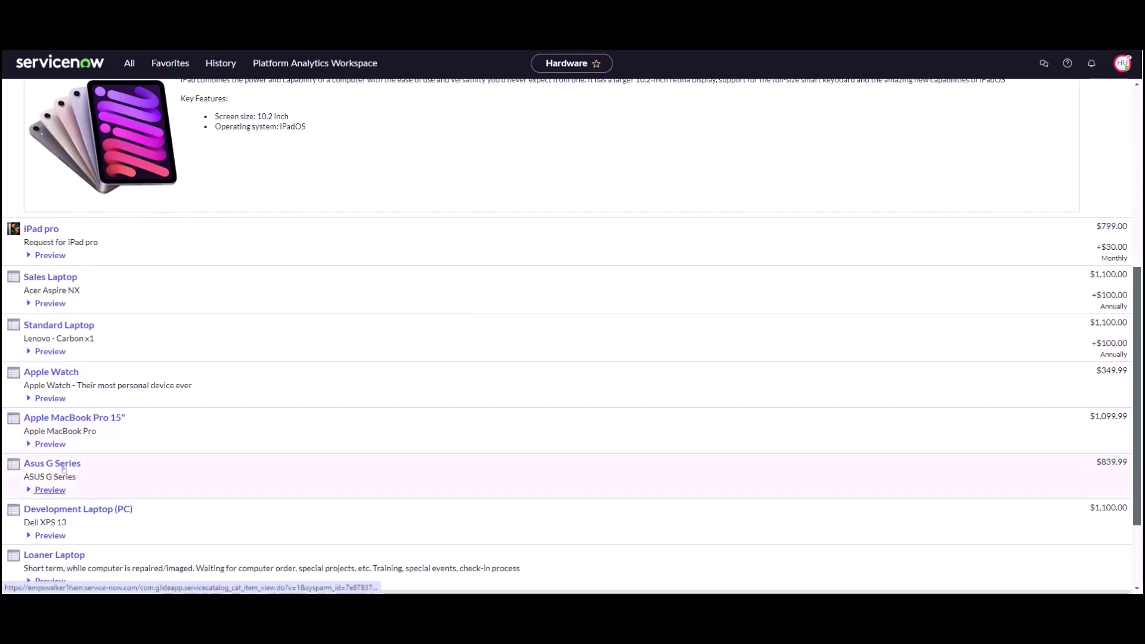
left_click(51, 463)
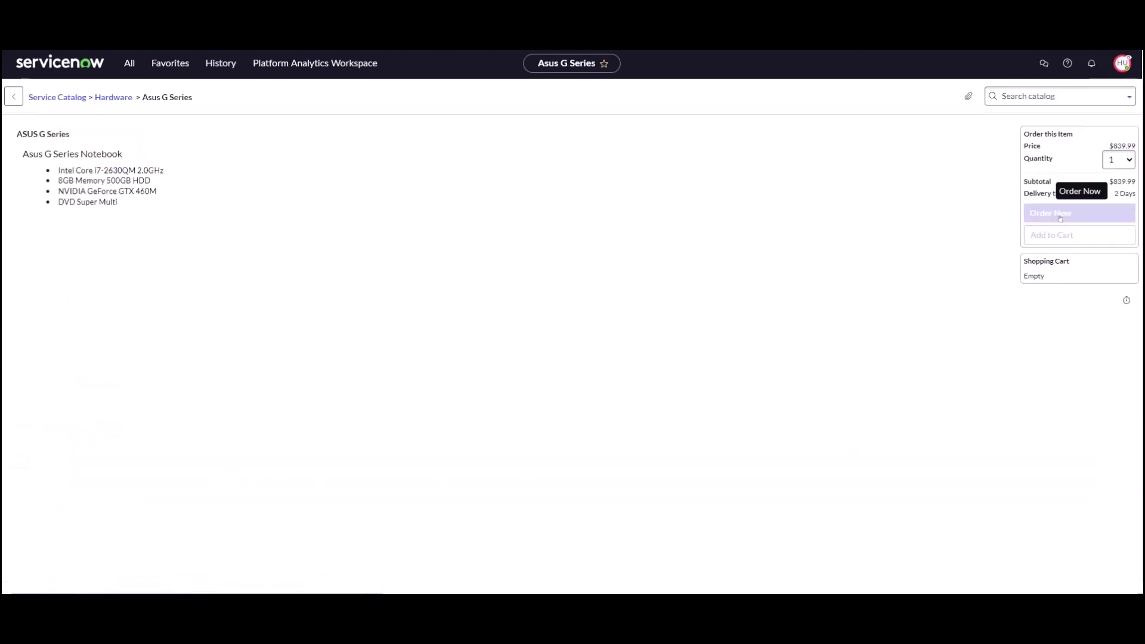
mouse_move(975, 371)
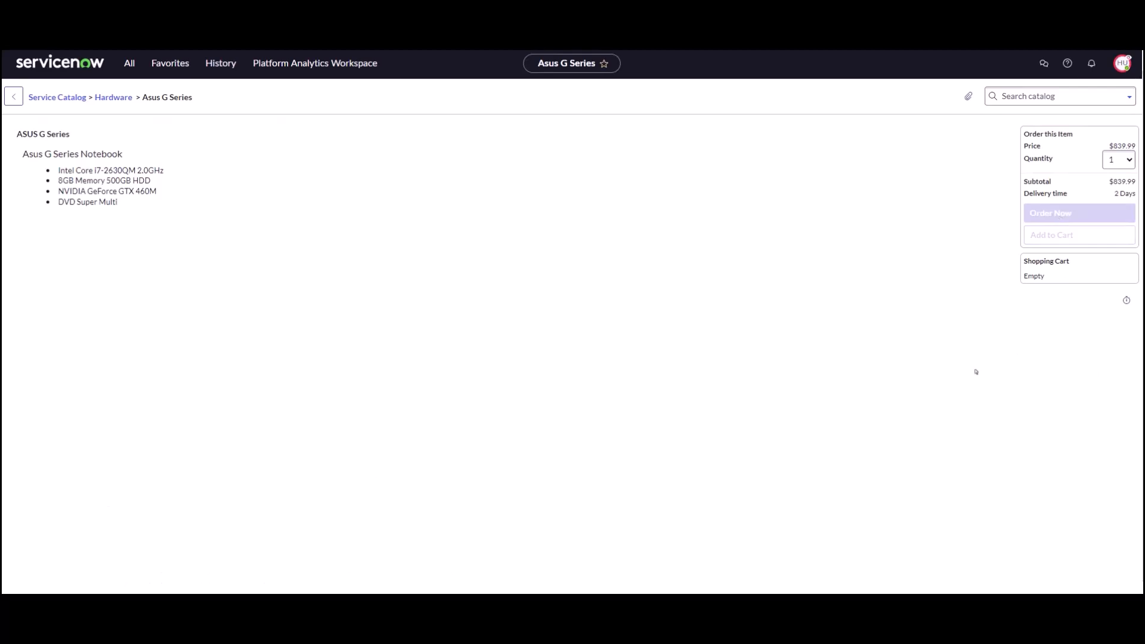
left_click(1078, 212)
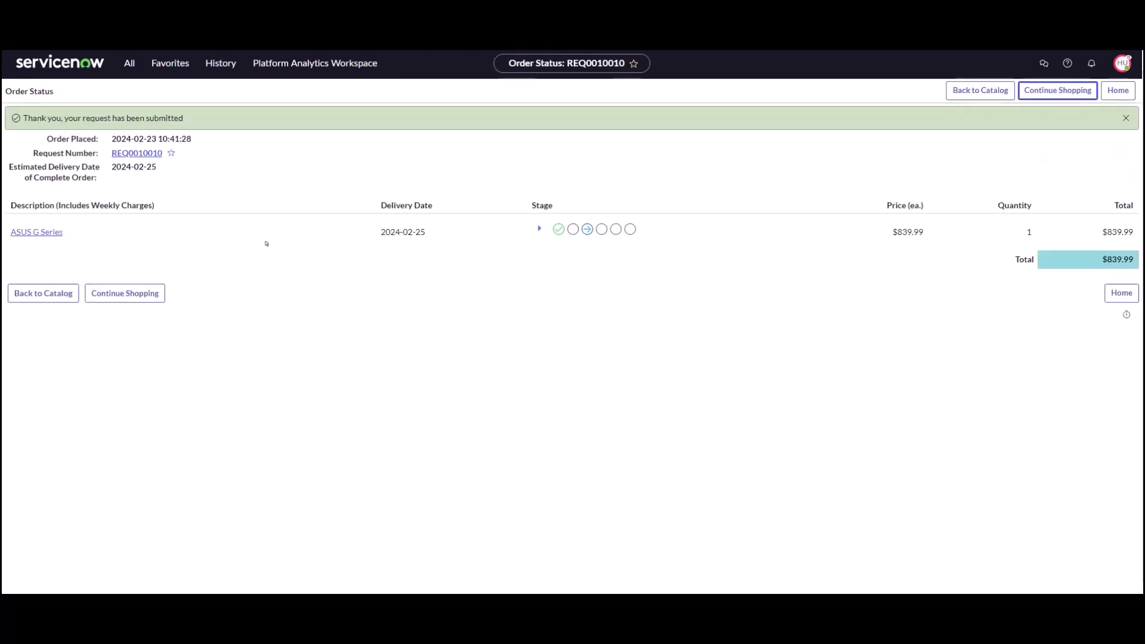
mouse_move(361, 258)
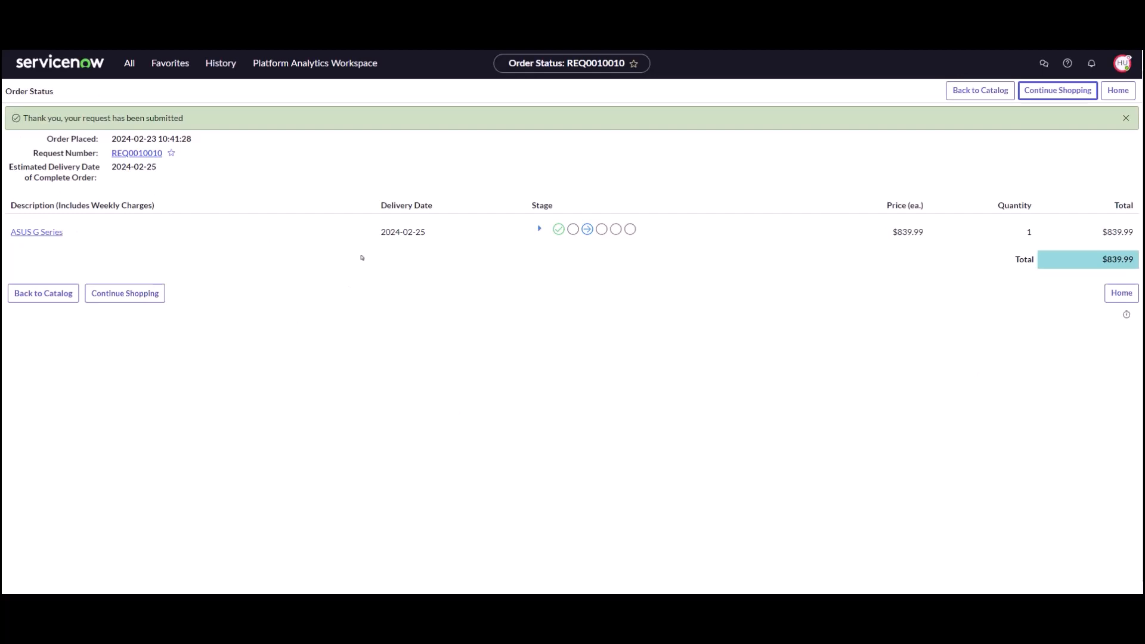
mouse_move(811, 177)
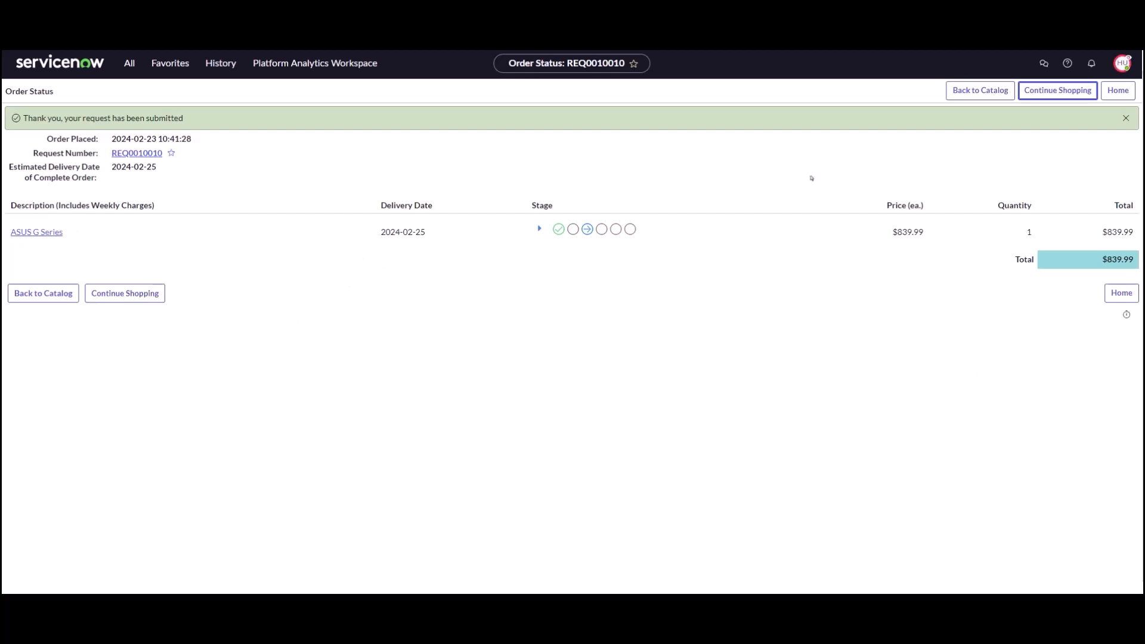
mouse_move(85, 75)
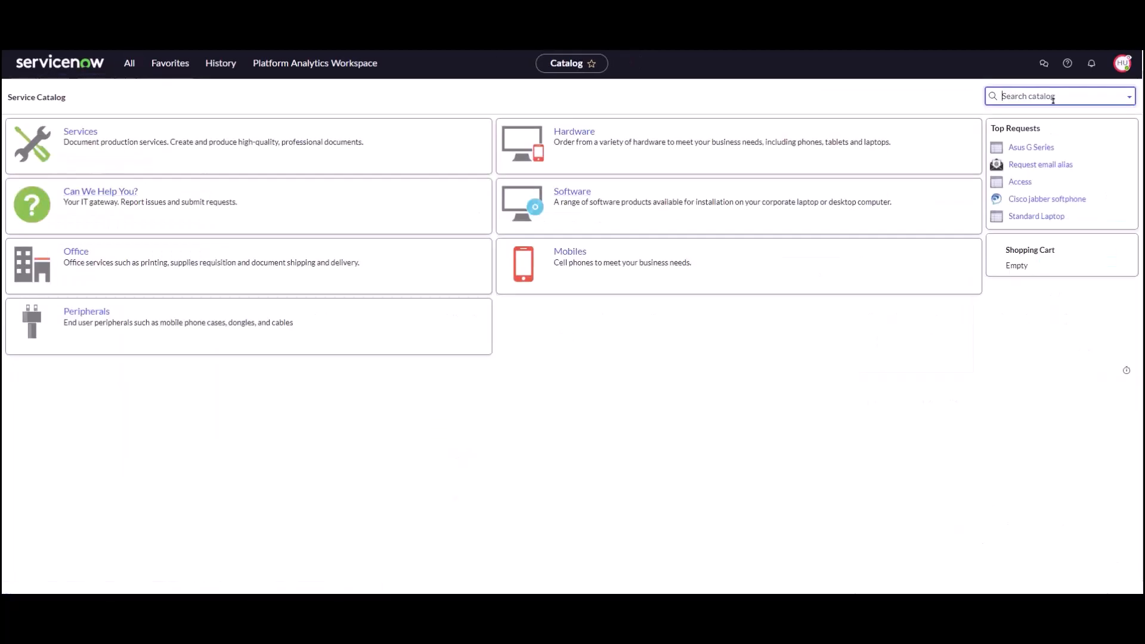
Open Loaner Asset Request, confirm no models for Hamilton, then end impersonation
type("loaner")
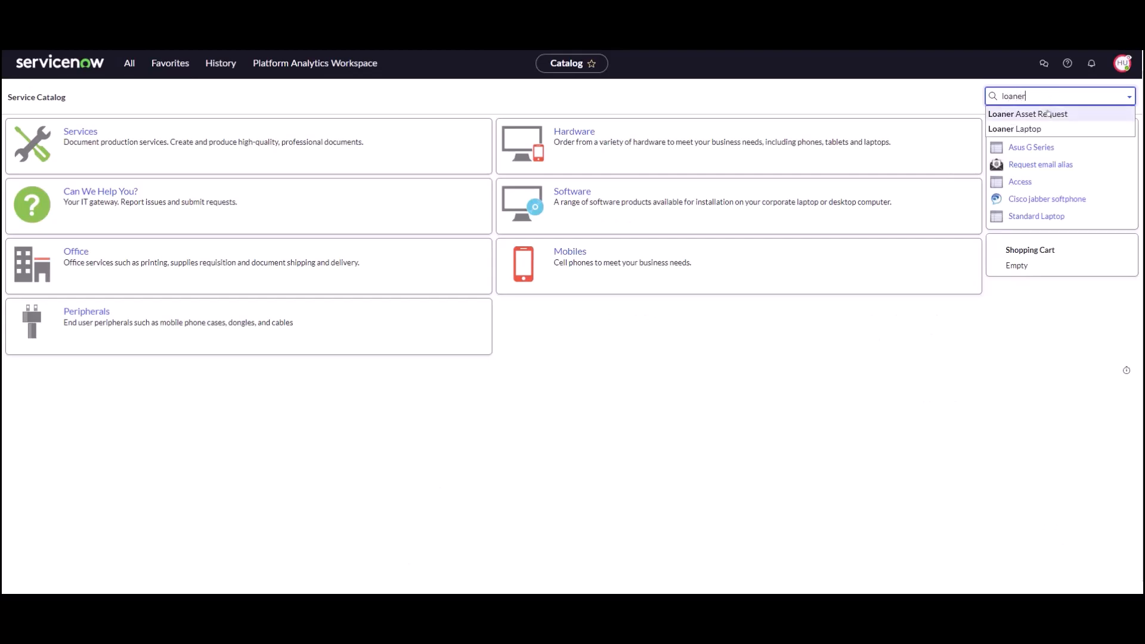
left_click(1028, 113)
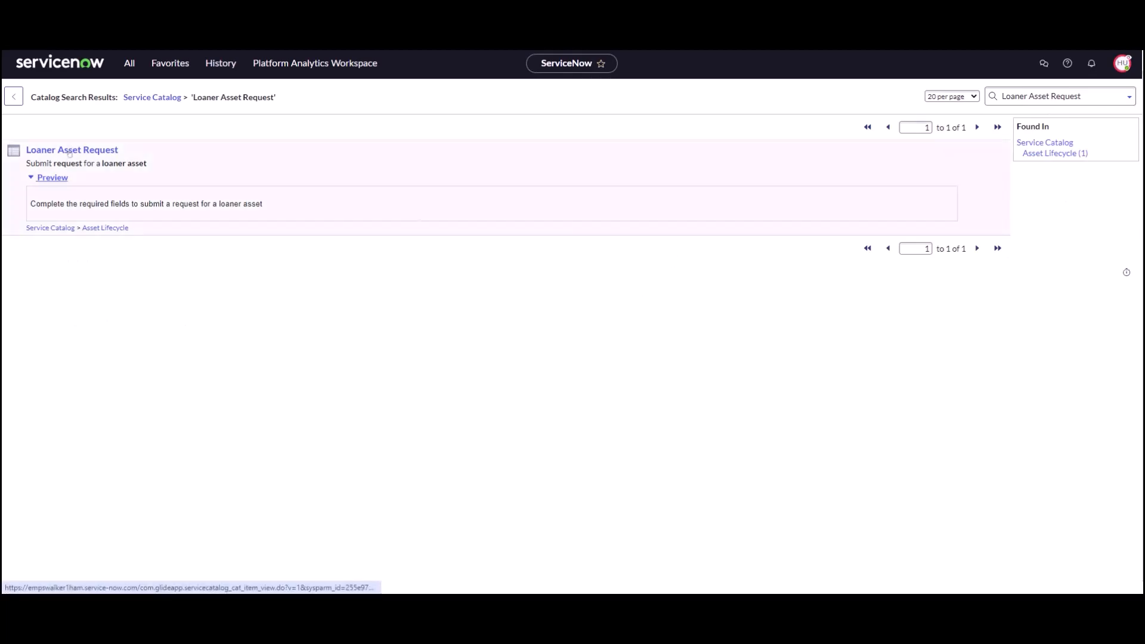
left_click(72, 149)
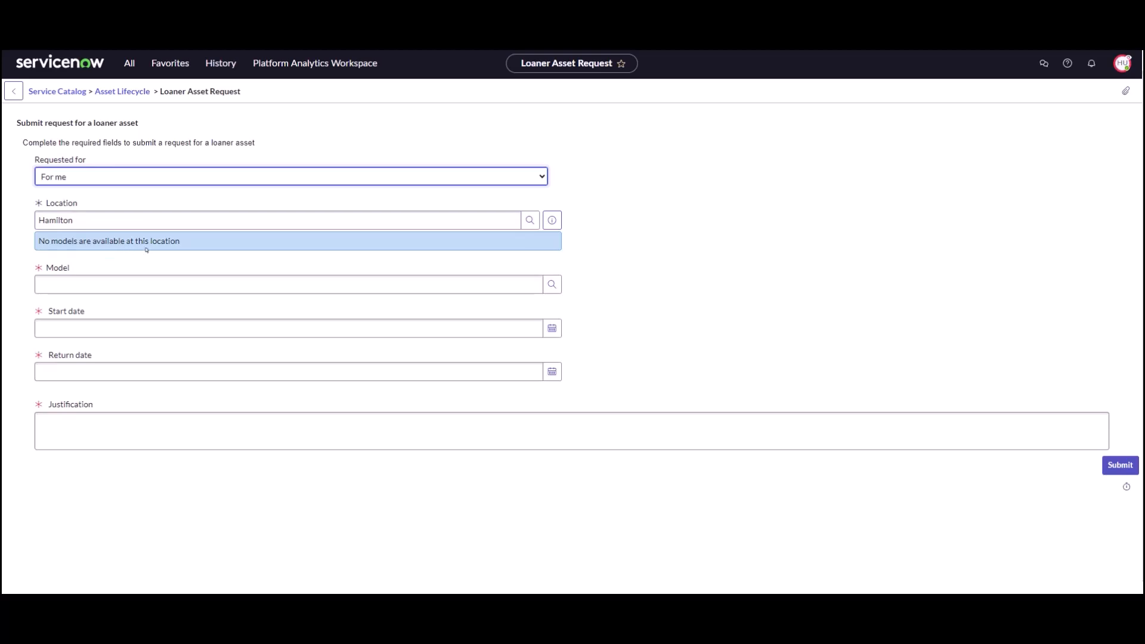
mouse_move(195, 242)
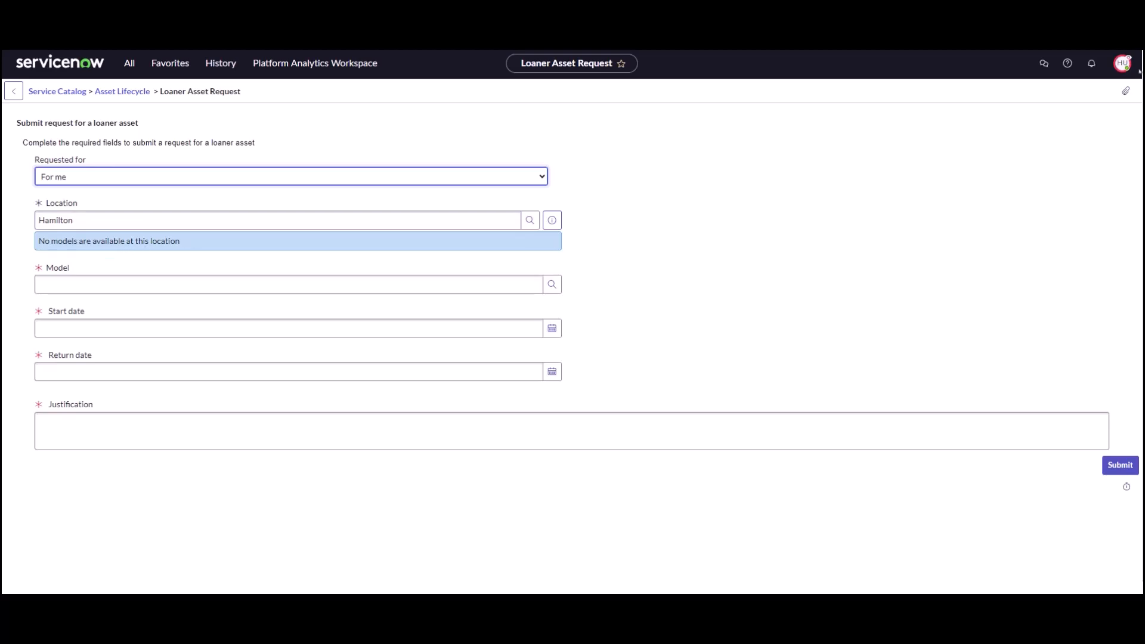
left_click(1123, 63)
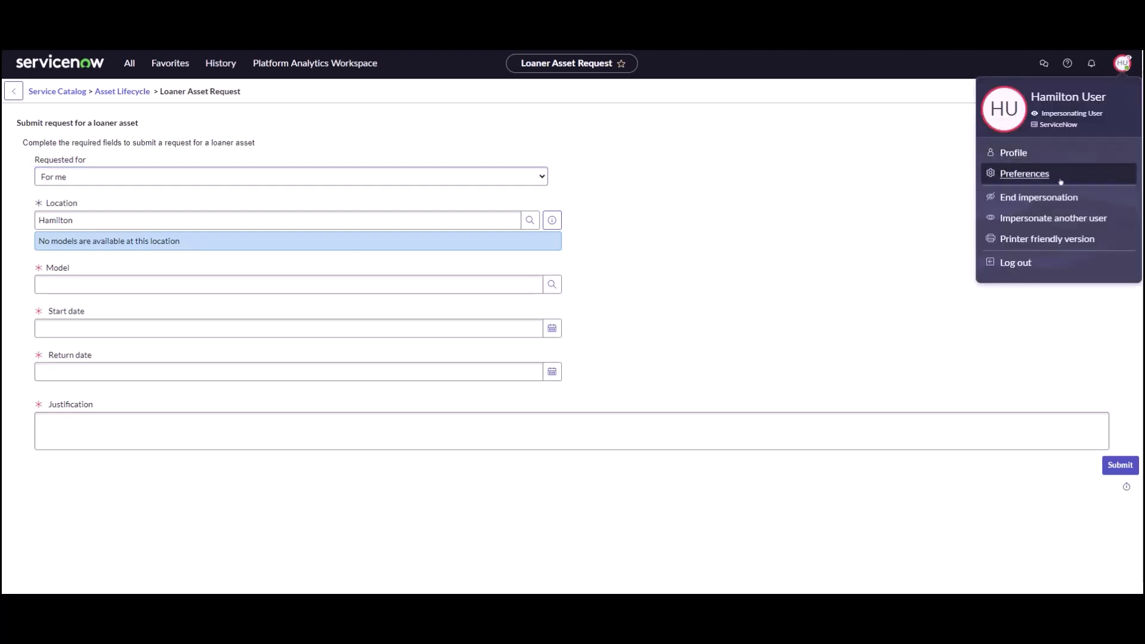
mouse_move(1038, 197)
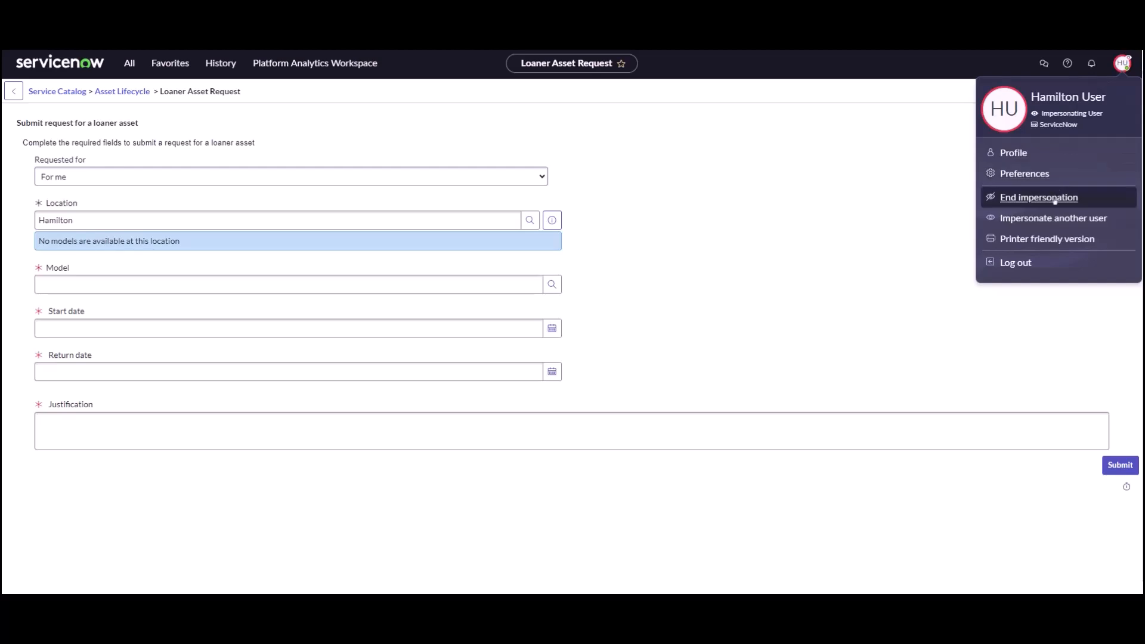
left_click(1038, 197)
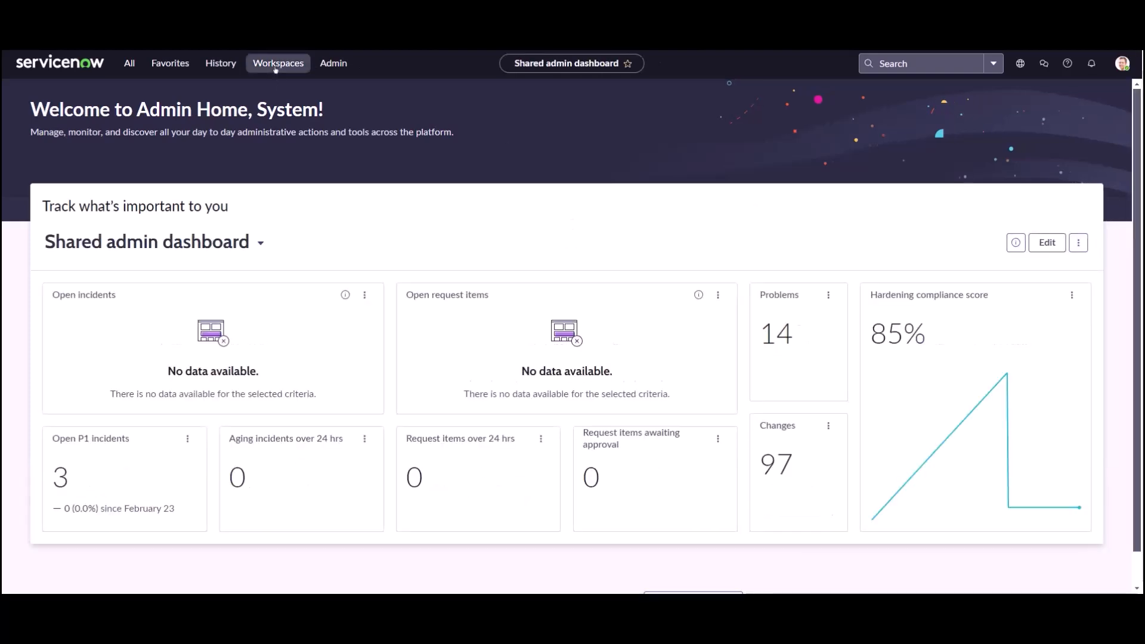
Open Hamilton User's REQ0010010 from Procurement Requests in the Hardware Asset Workspace
left_click(277, 62)
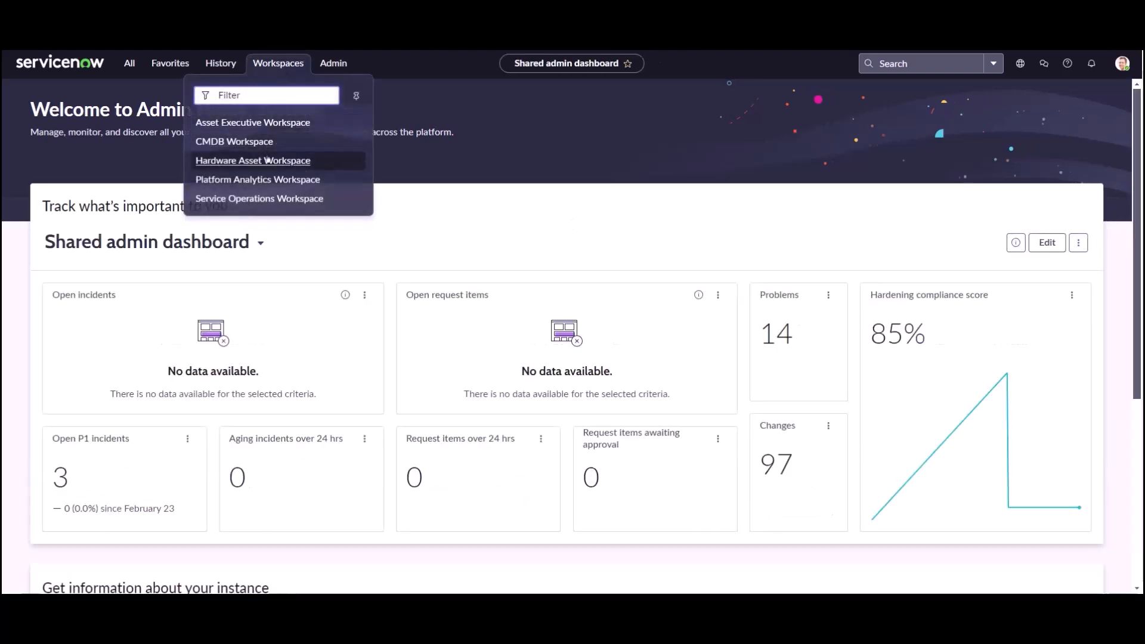
left_click(252, 160)
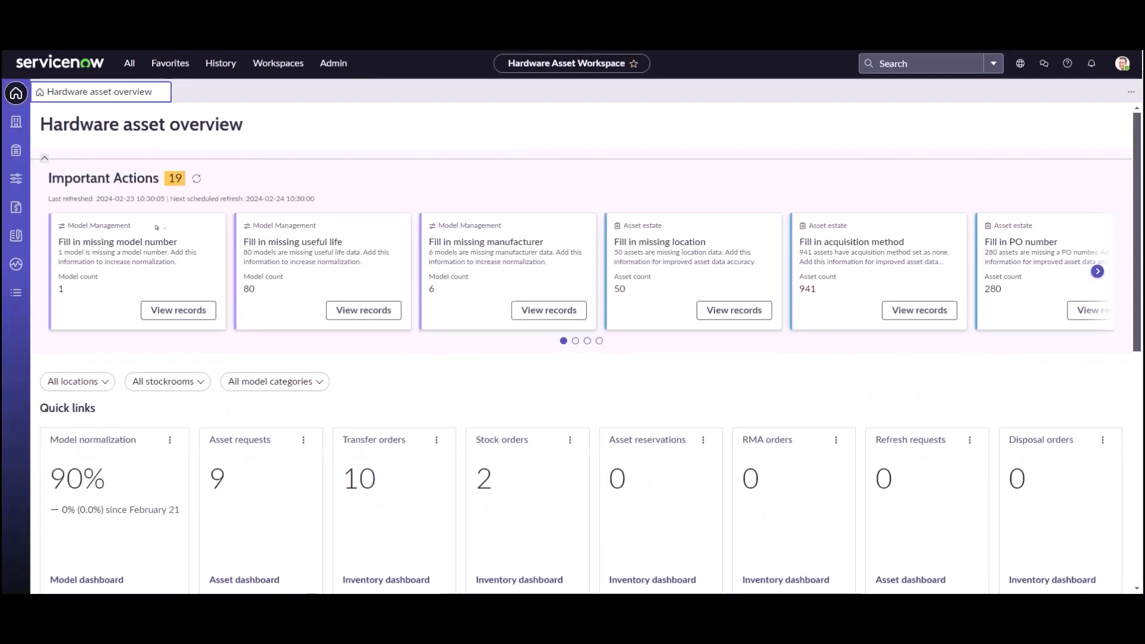
mouse_move(16, 293)
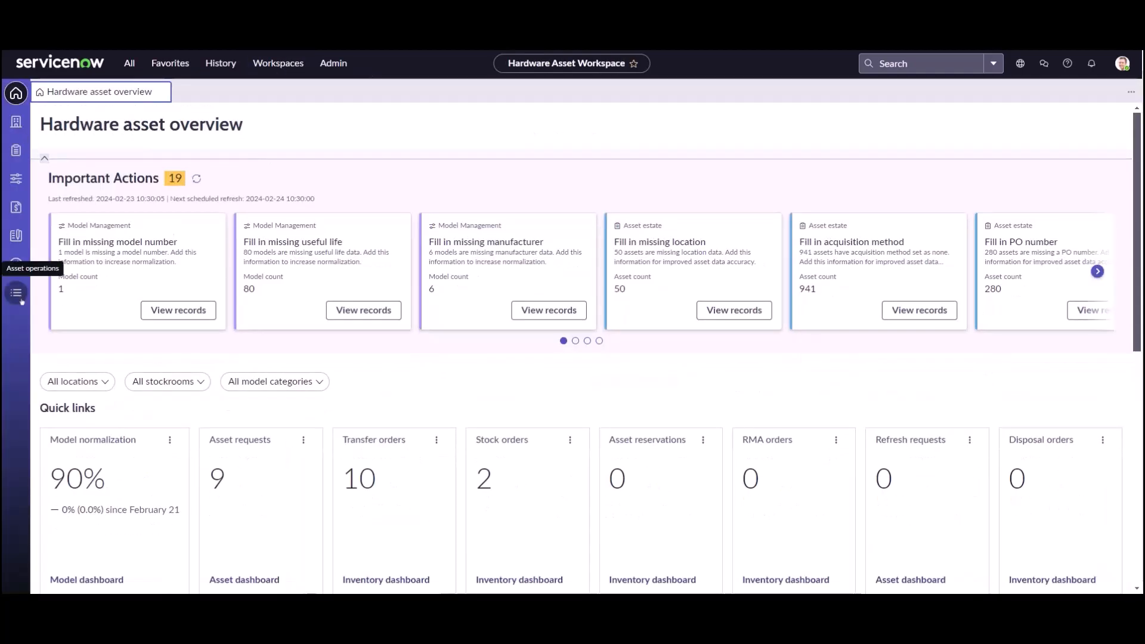
left_click(16, 293)
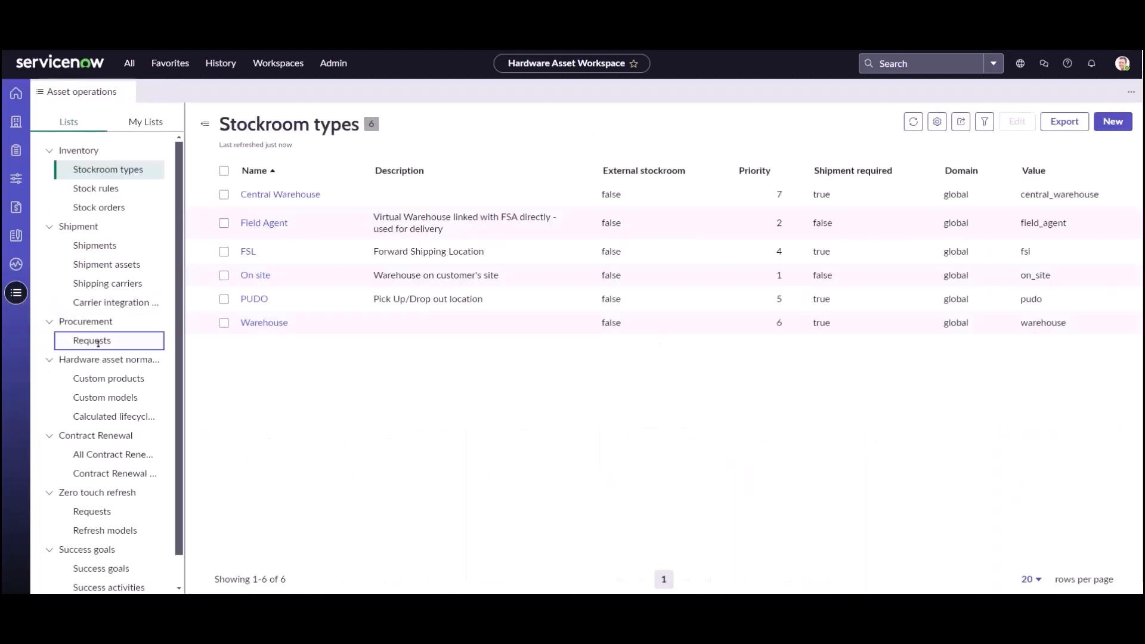
left_click(92, 340)
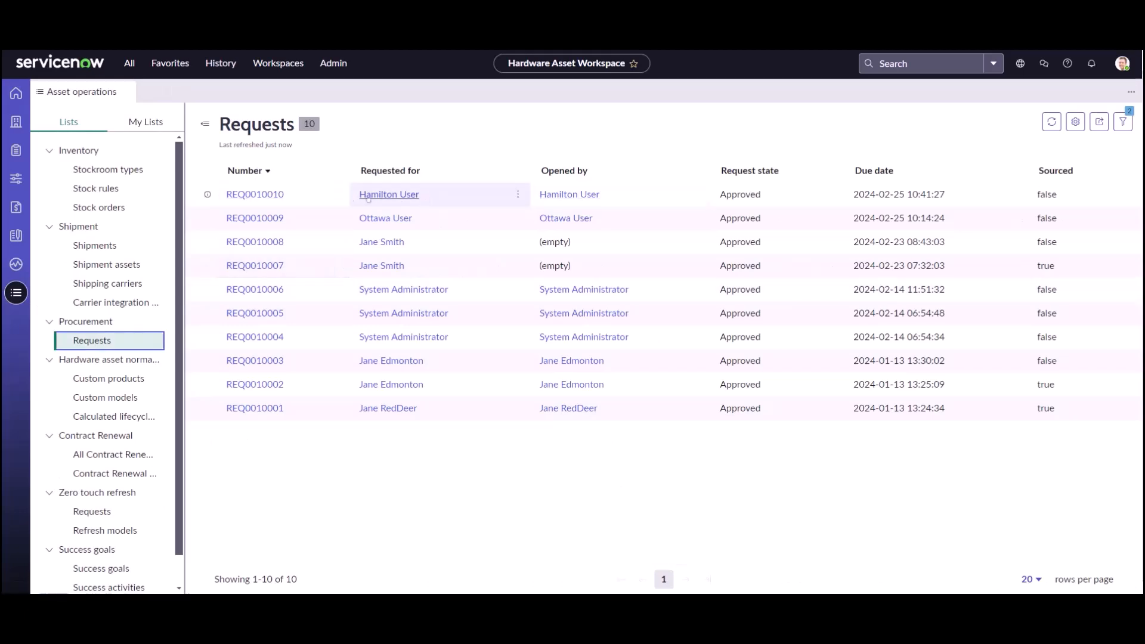
left_click(254, 193)
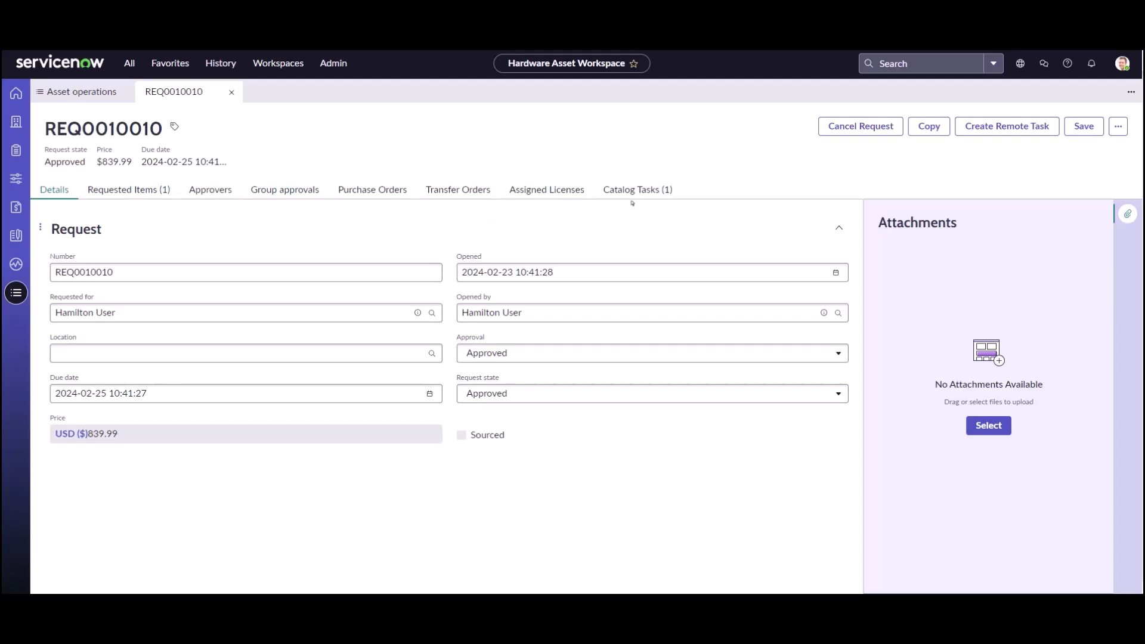
Review sourcing for SCTASK0010012 showing no local stock, then close REQ0010010 and return to Requests
left_click(637, 189)
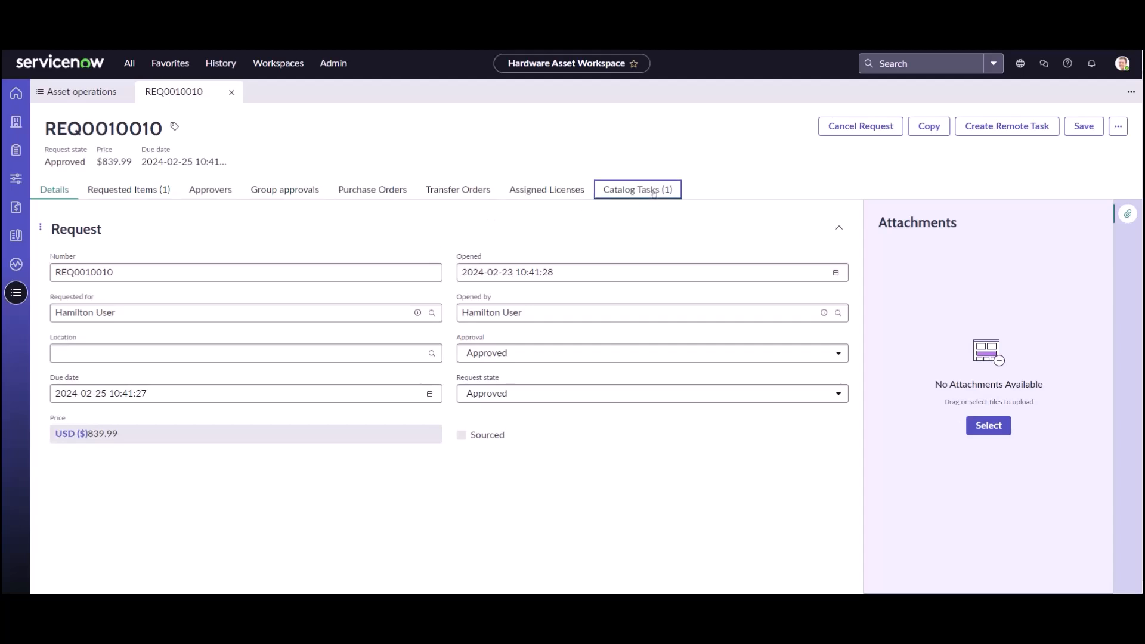
left_click(637, 189)
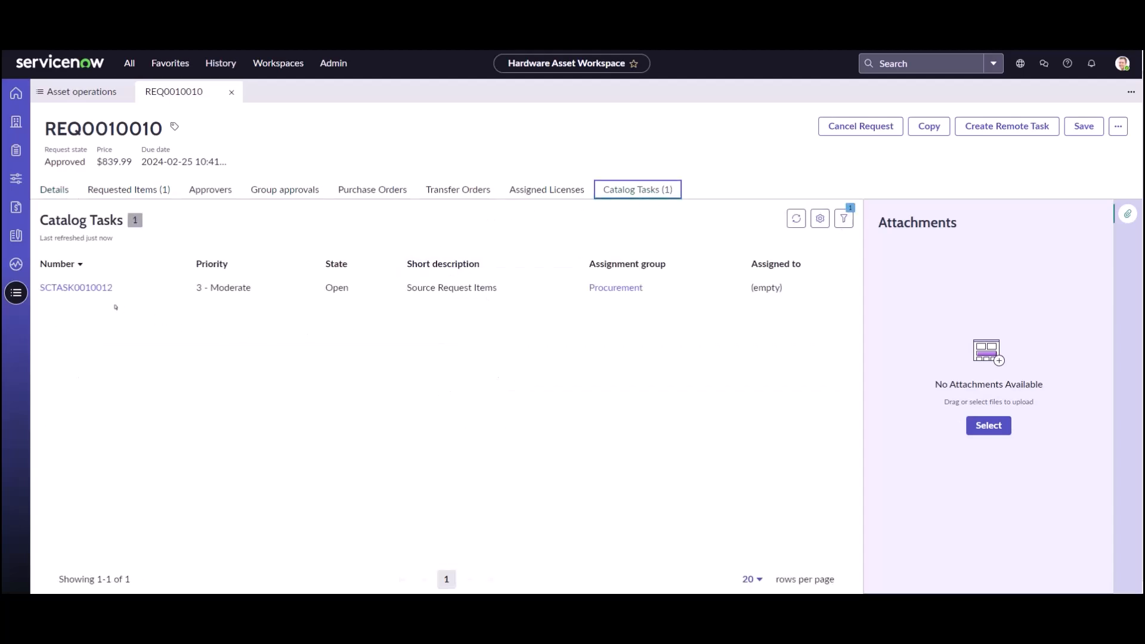
left_click(75, 286)
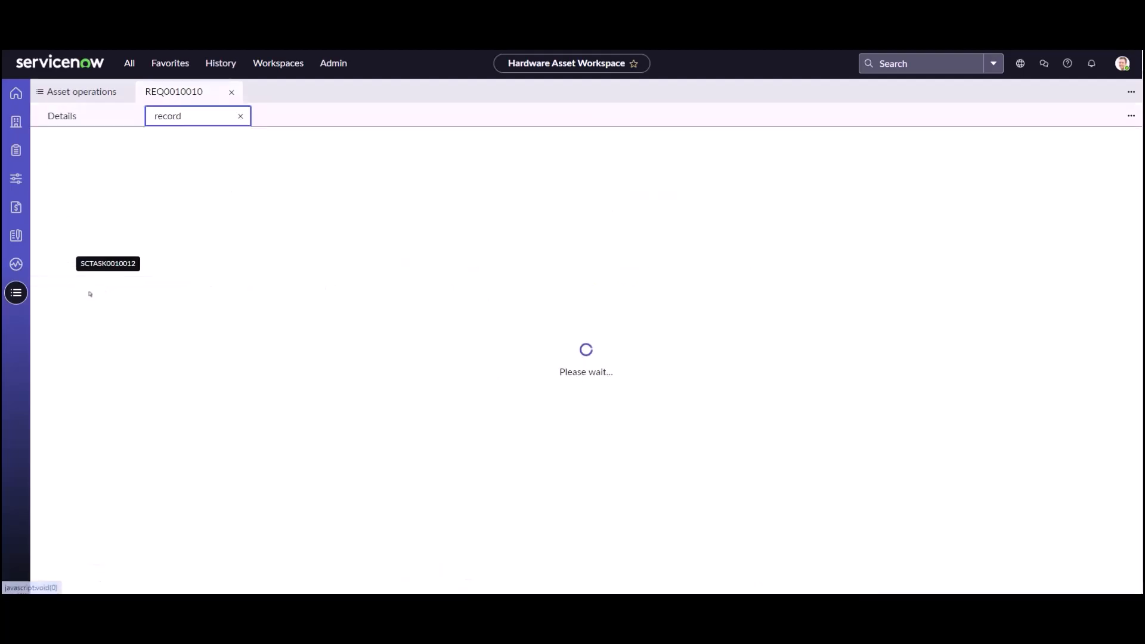
left_click(108, 263)
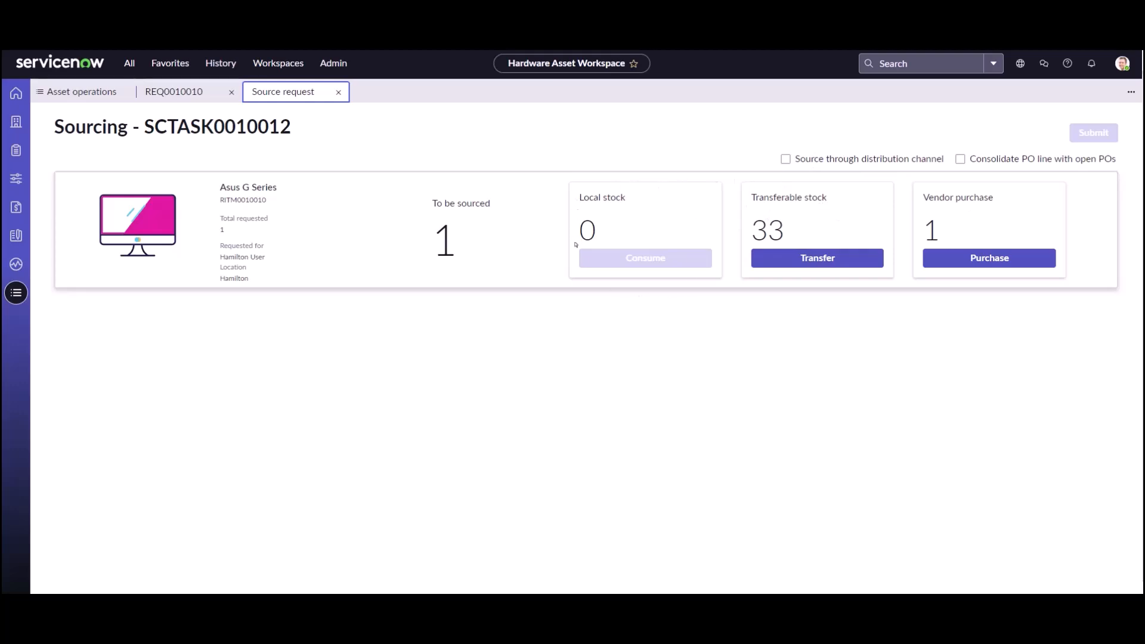
mouse_move(597, 199)
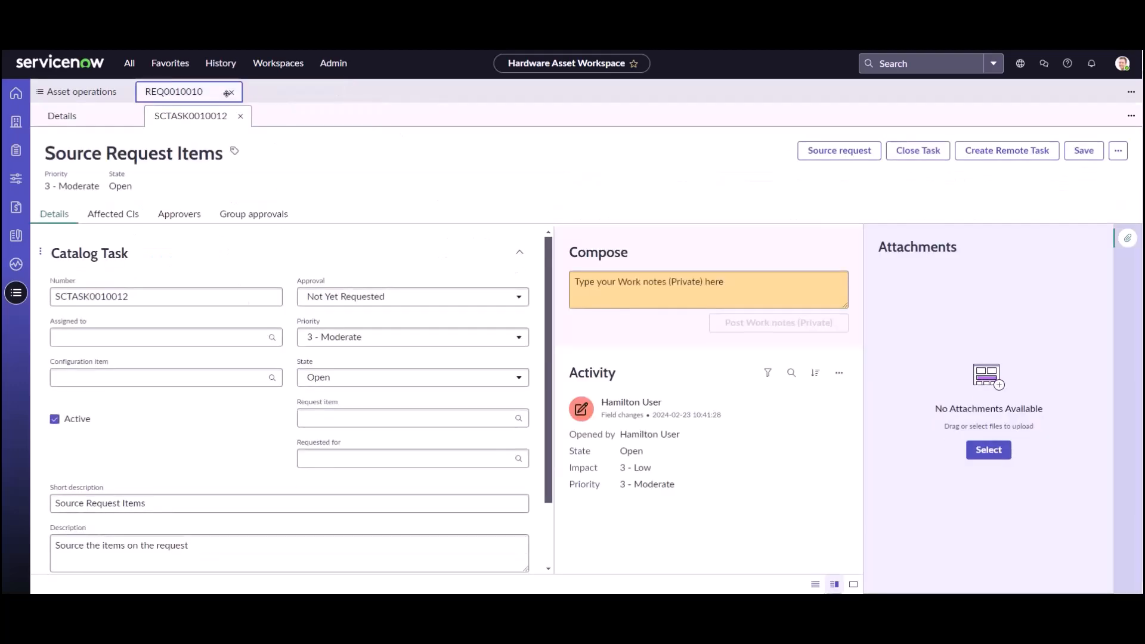
left_click(228, 91)
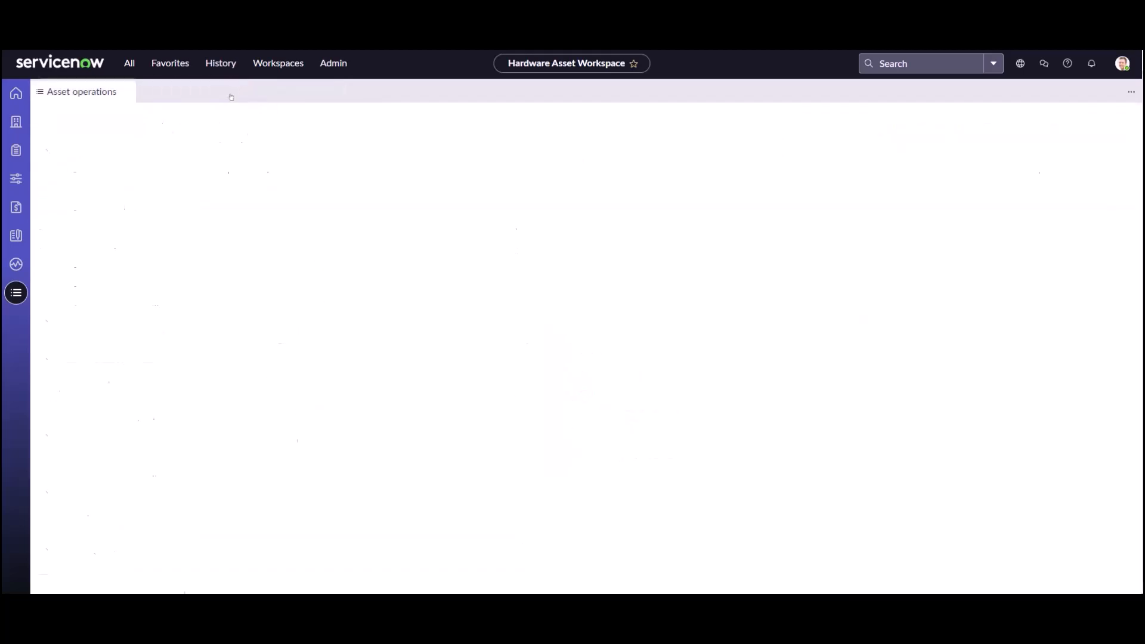
left_click(92, 340)
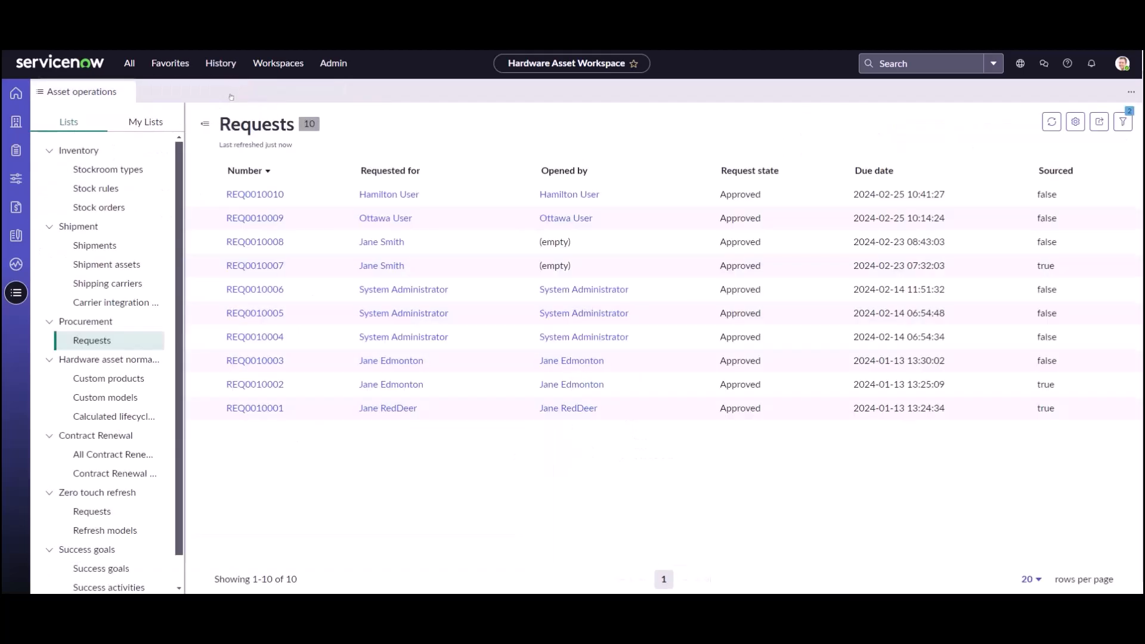
On Canada East Stockroom's Service locations, filter names by 'hamilton' and add Hamilton
left_click(16, 121)
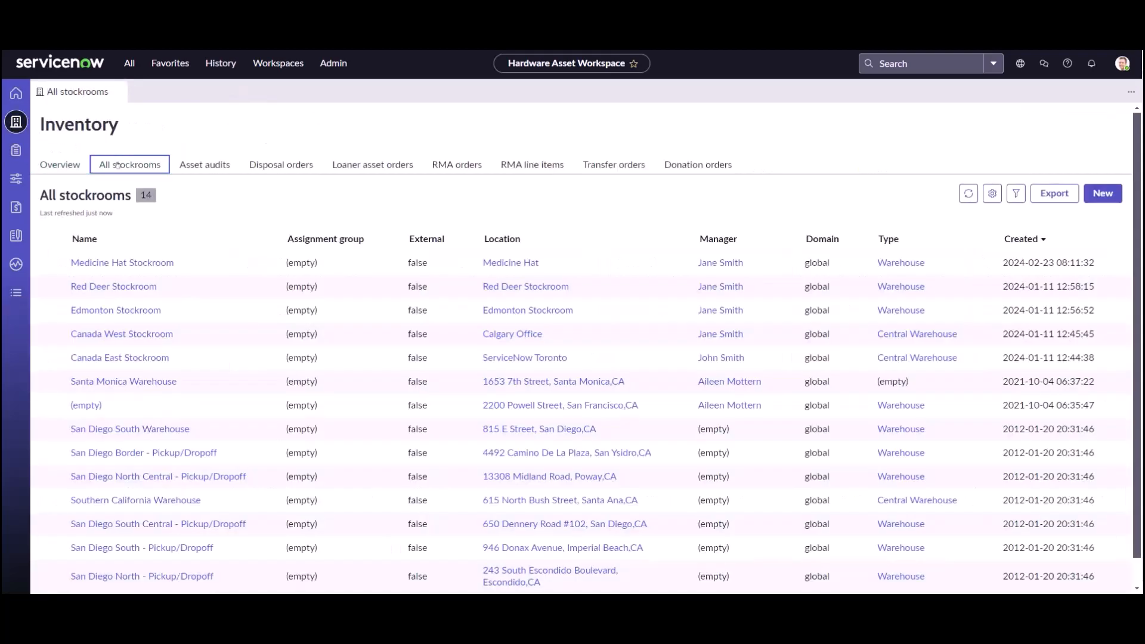
mouse_move(120, 357)
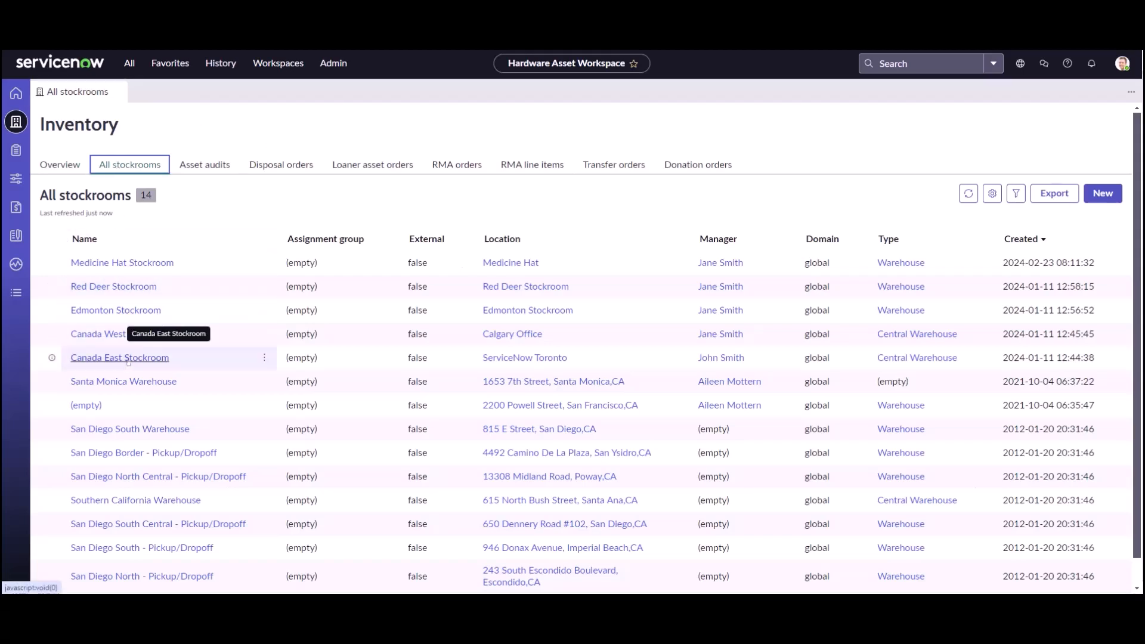
left_click(119, 357)
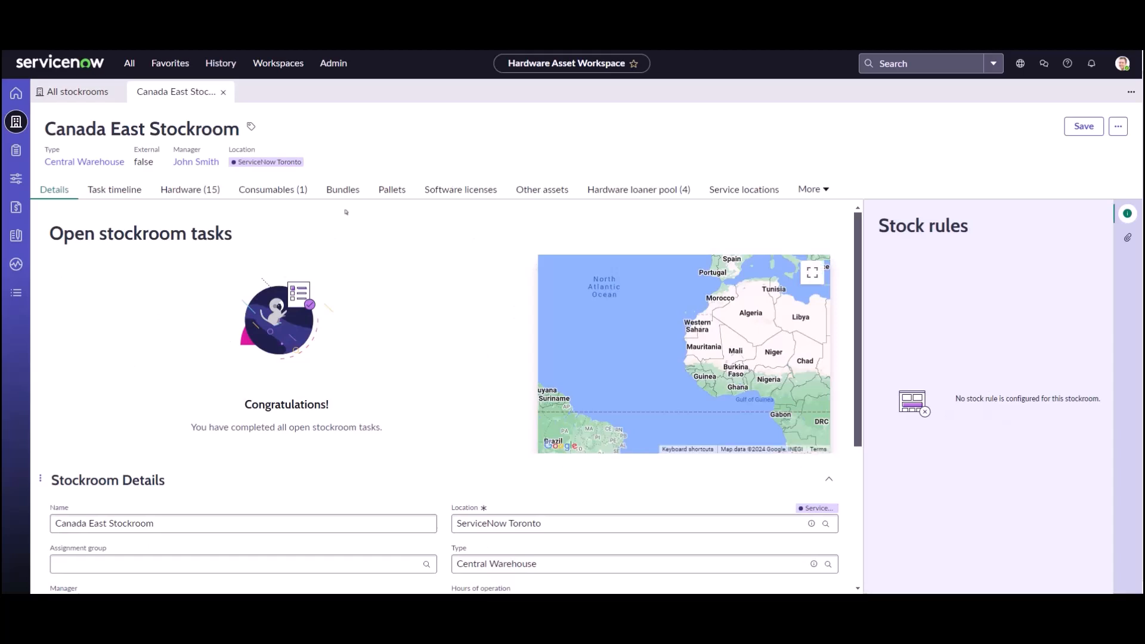
mouse_move(190, 189)
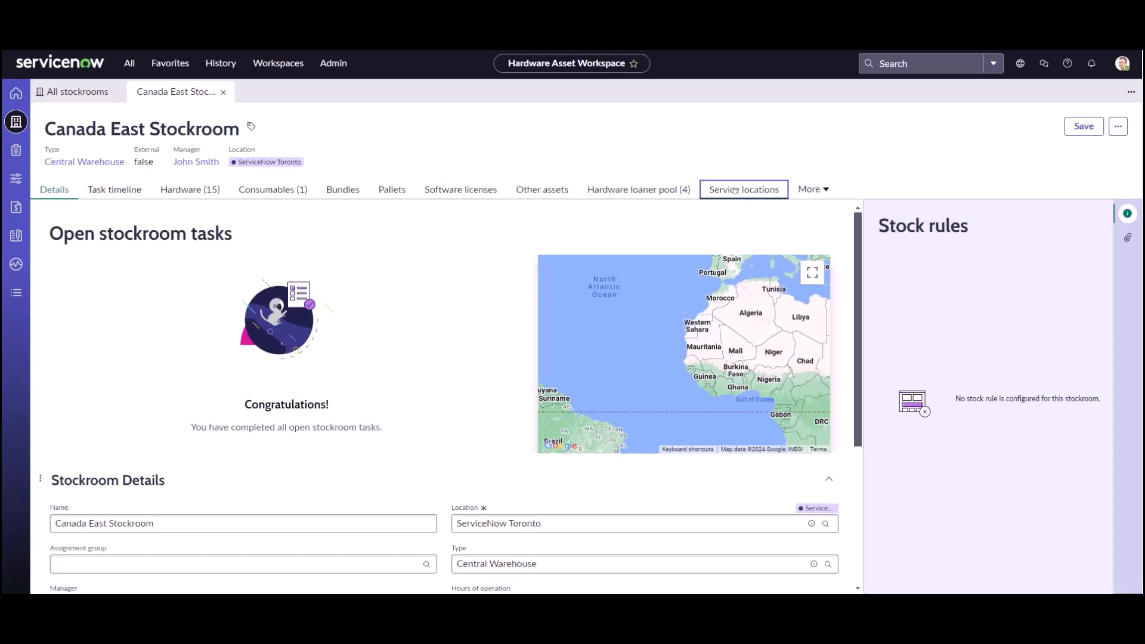
left_click(742, 189)
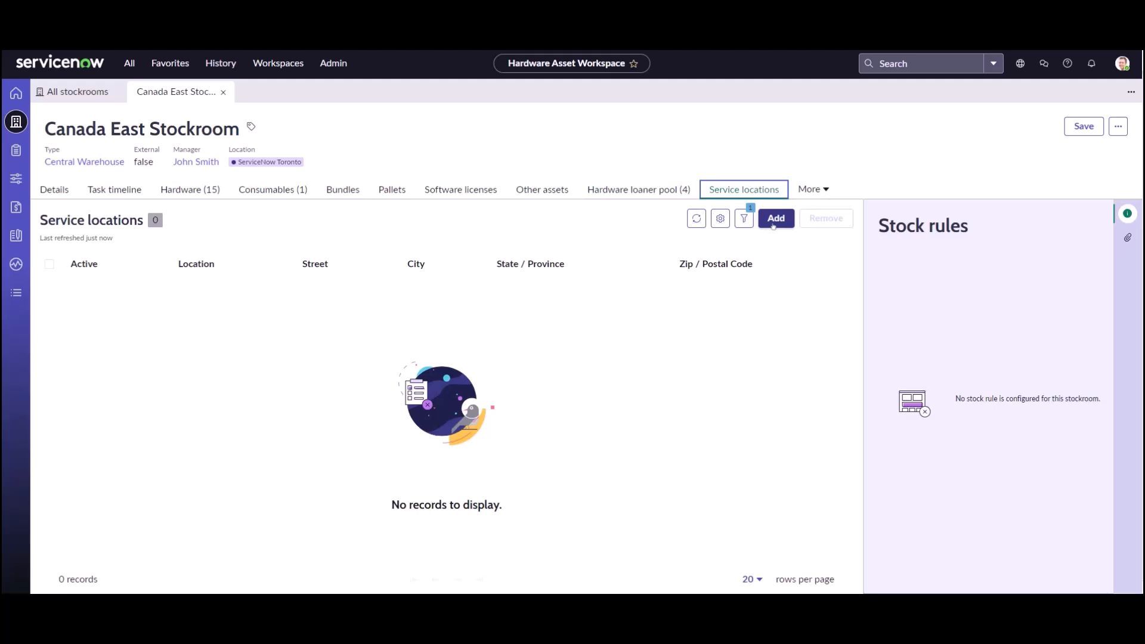
left_click(775, 218)
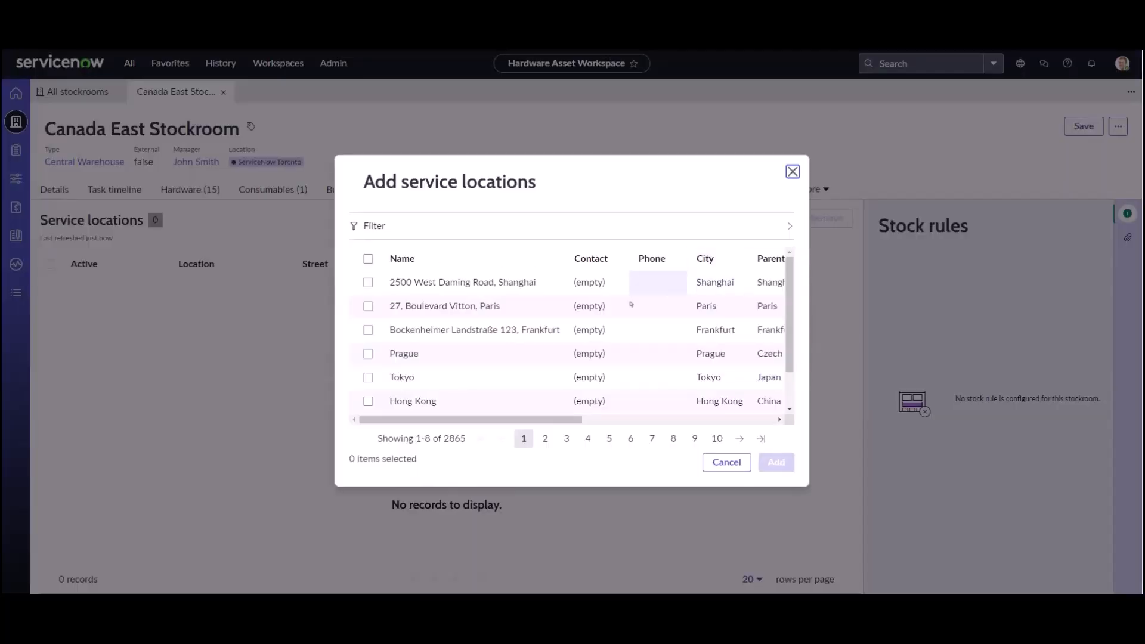
left_click(551, 258)
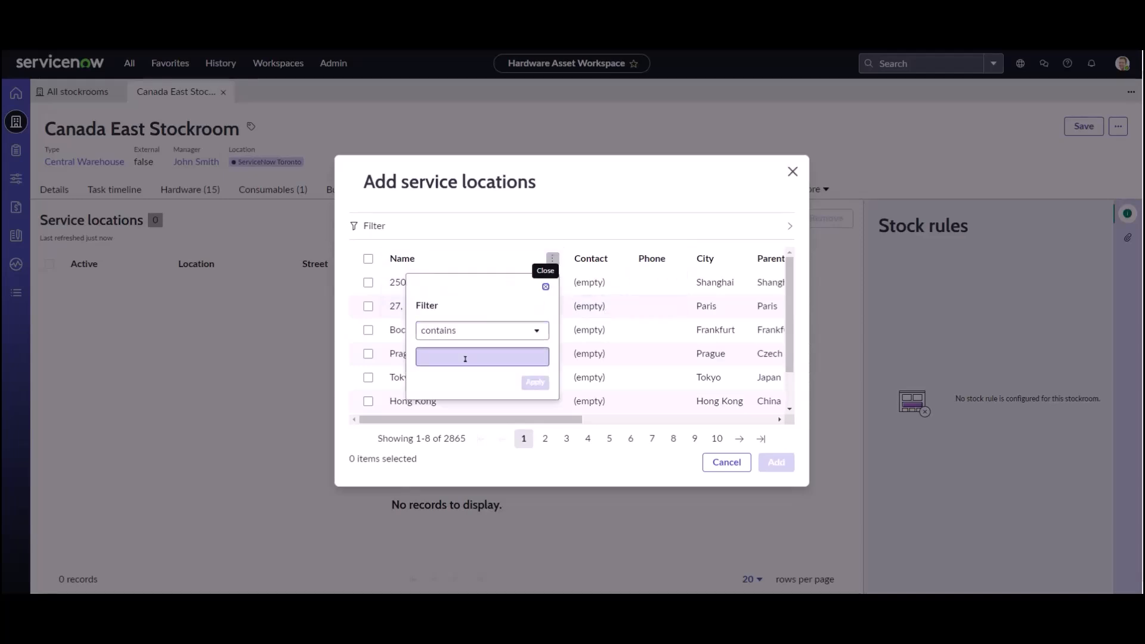
type("hann")
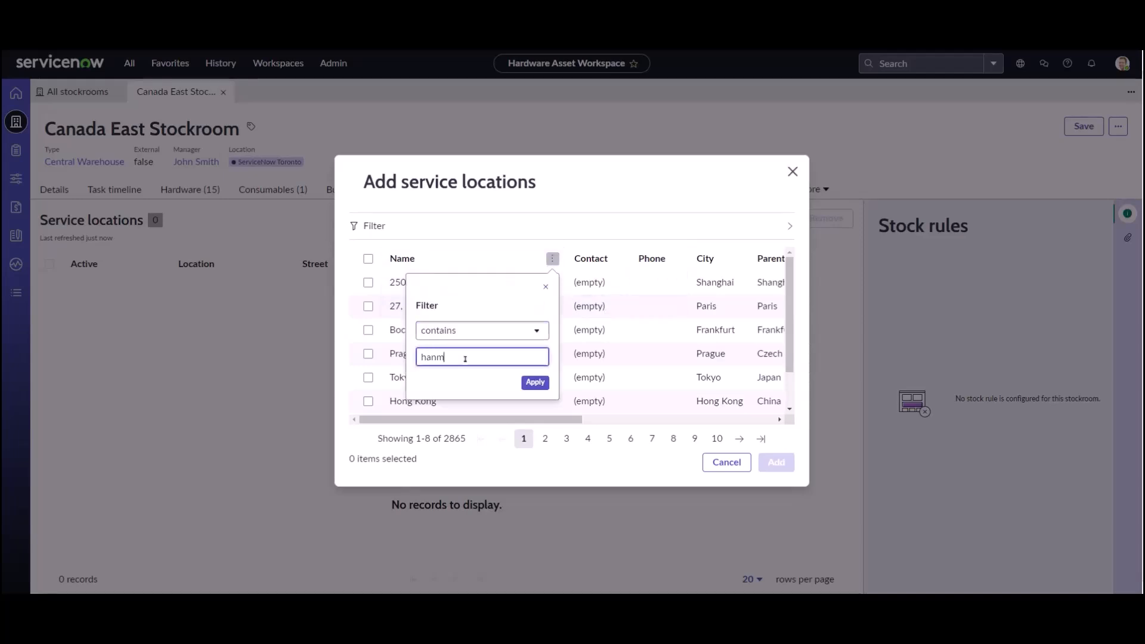
type("hamilton")
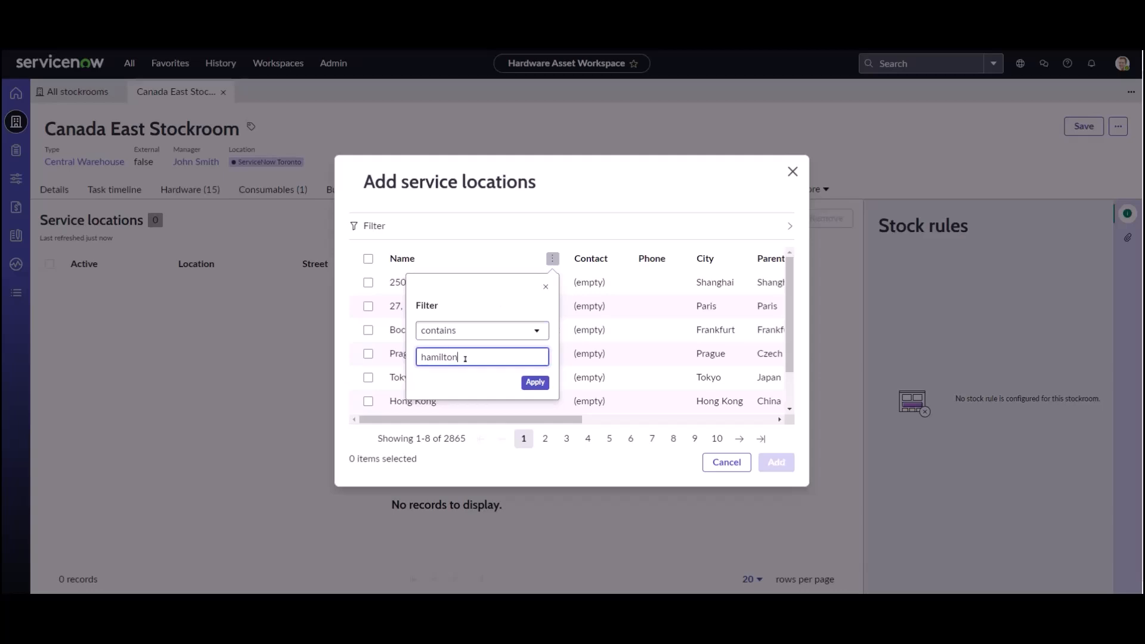
left_click(533, 381)
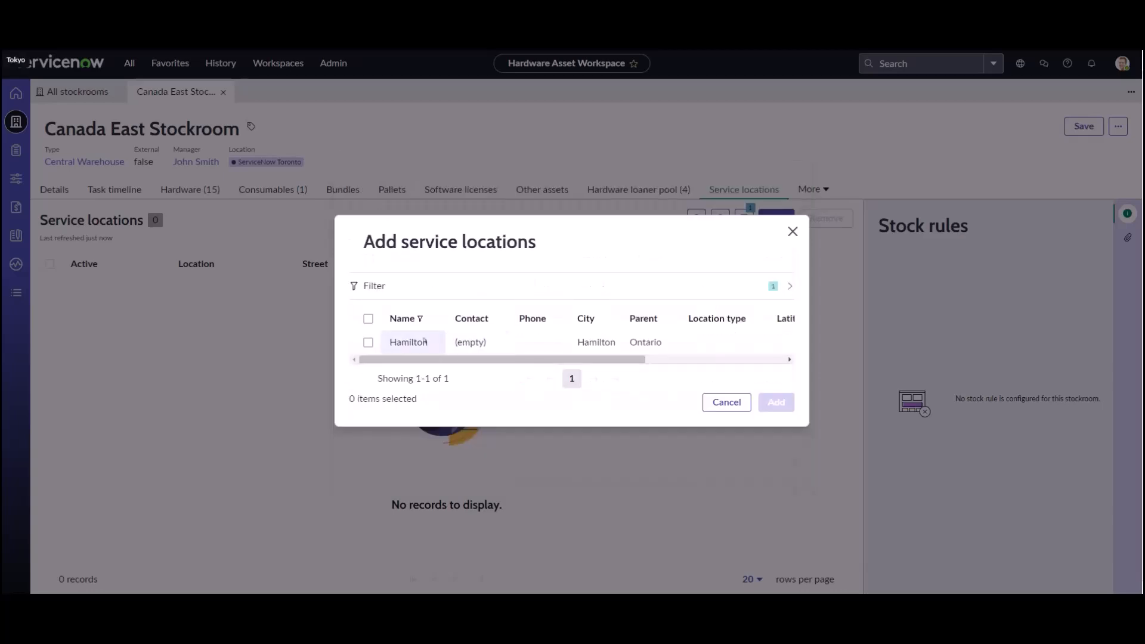
left_click(368, 342)
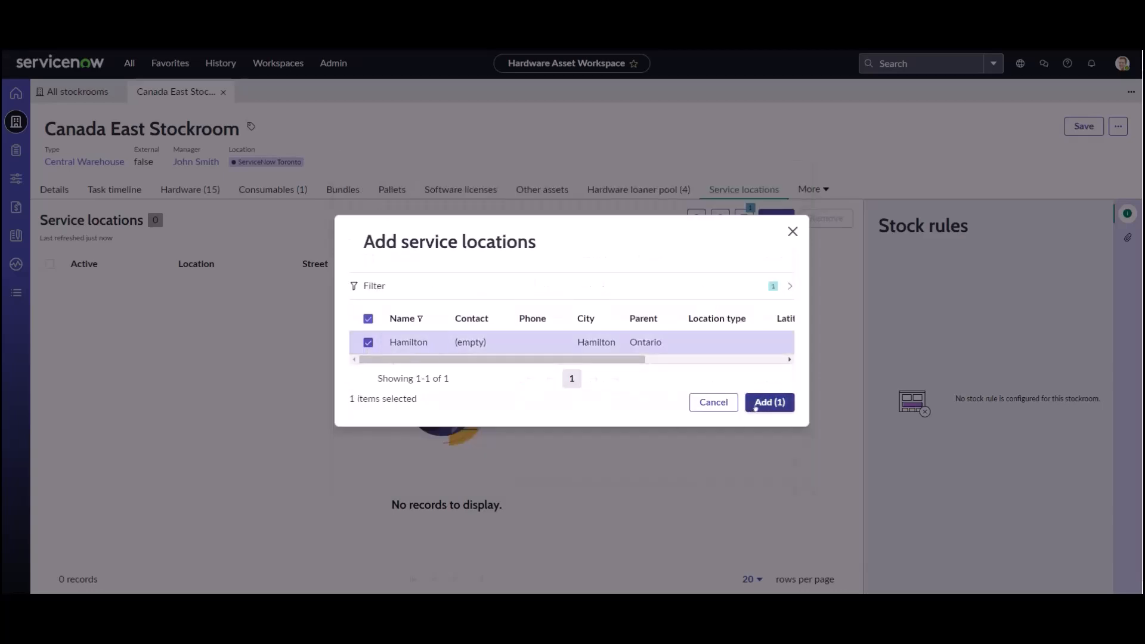
left_click(768, 403)
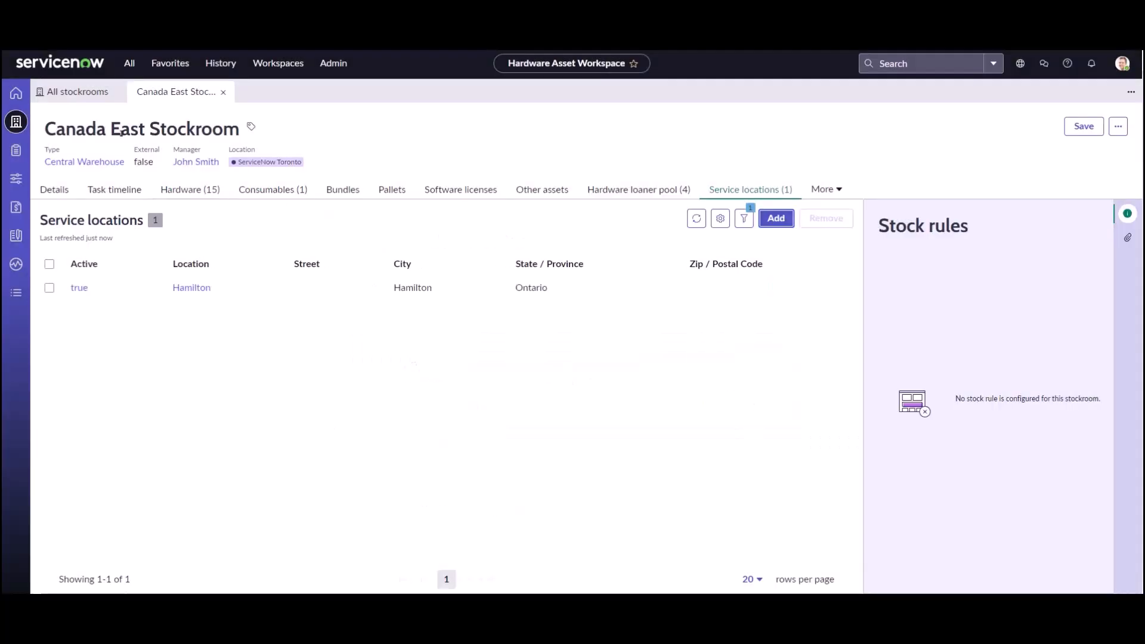
mouse_move(191, 287)
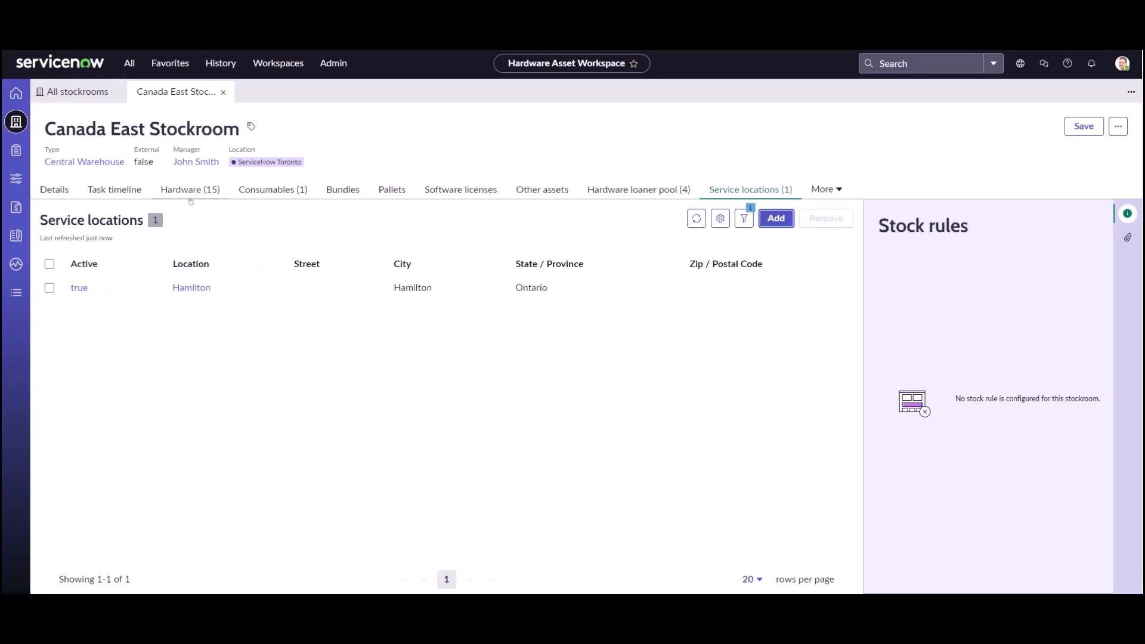
Check Canada East Stockroom's Hardware tab, listing 15 in-stock assets such as Asus G73 notebooks
left_click(189, 189)
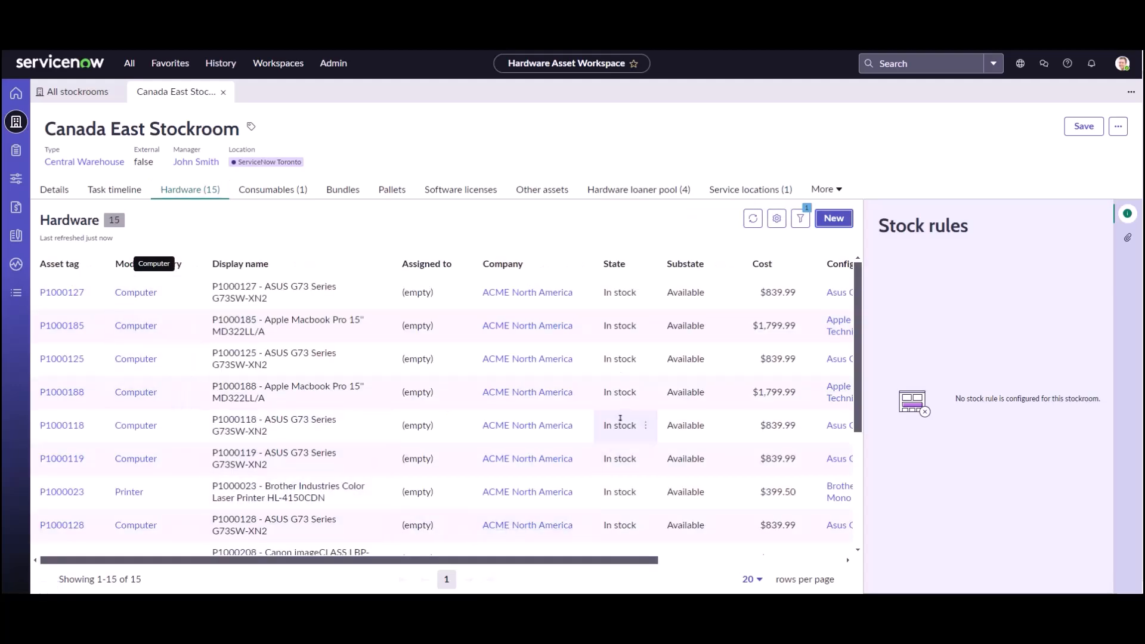
mouse_move(287, 364)
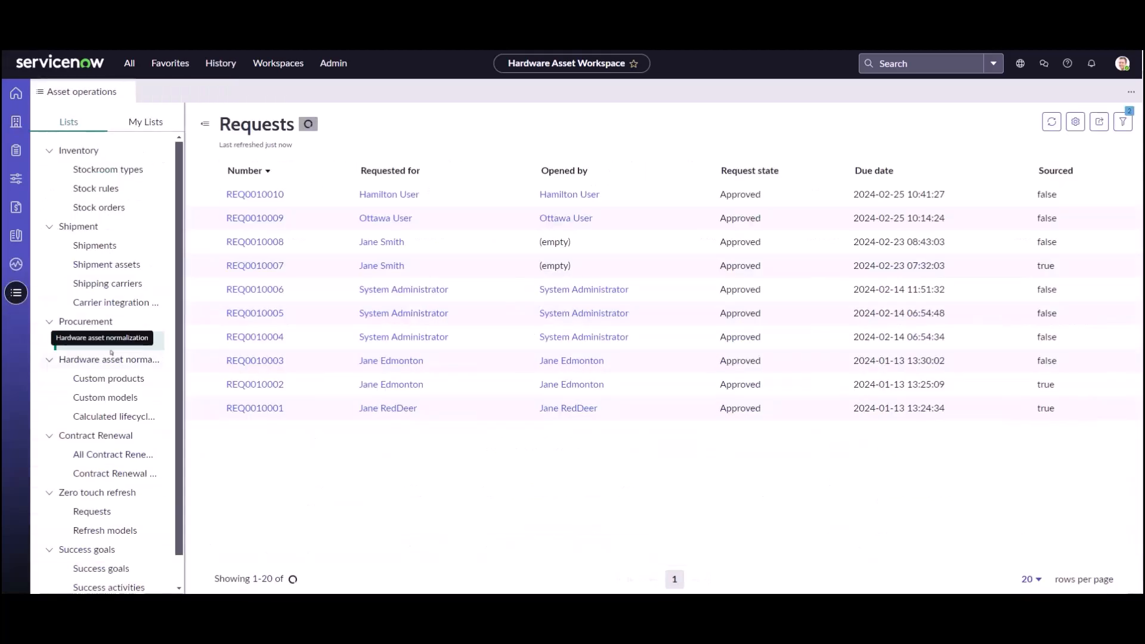
Source SCTASK0010012 for REQ0010010, now showing 5 Asus G Series in local stock, 28 transferable
left_click(91, 340)
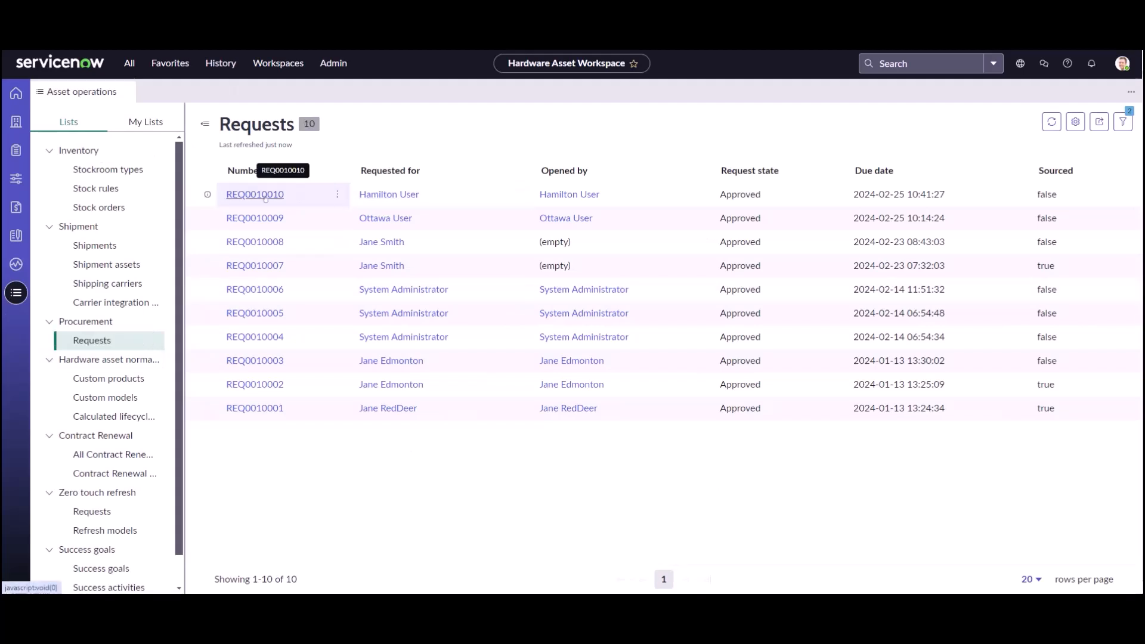
left_click(254, 194)
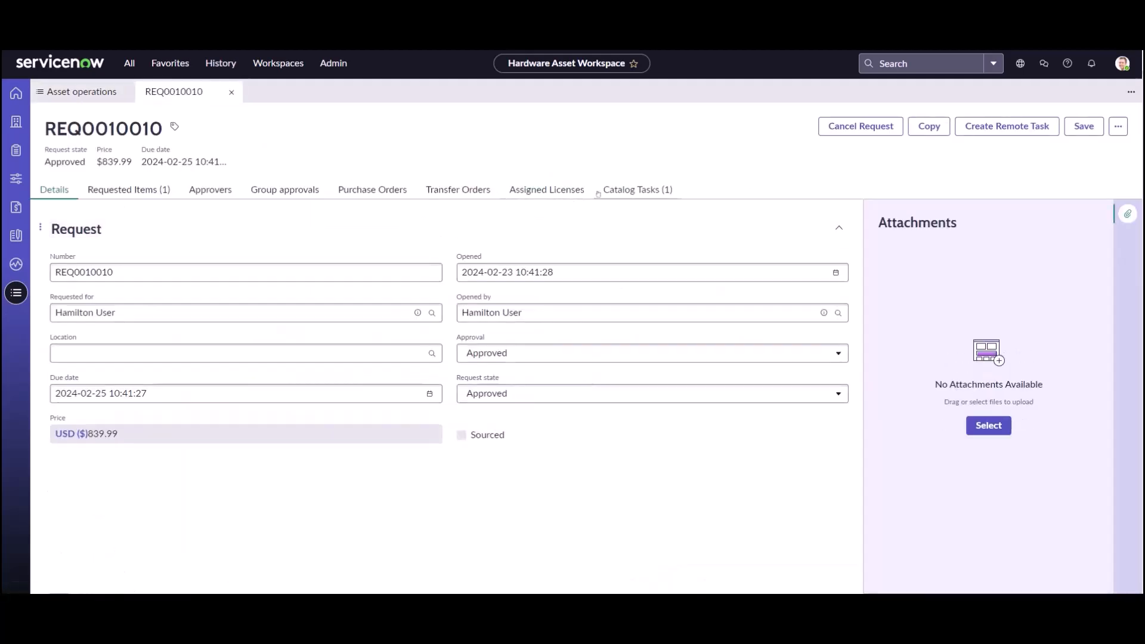
left_click(637, 189)
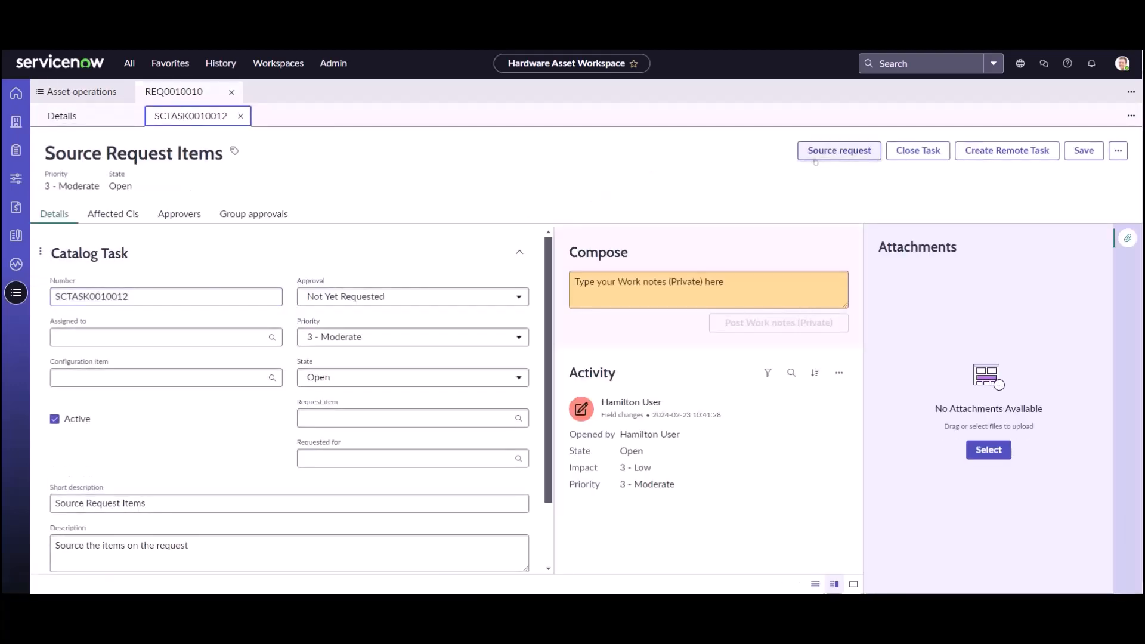
left_click(838, 151)
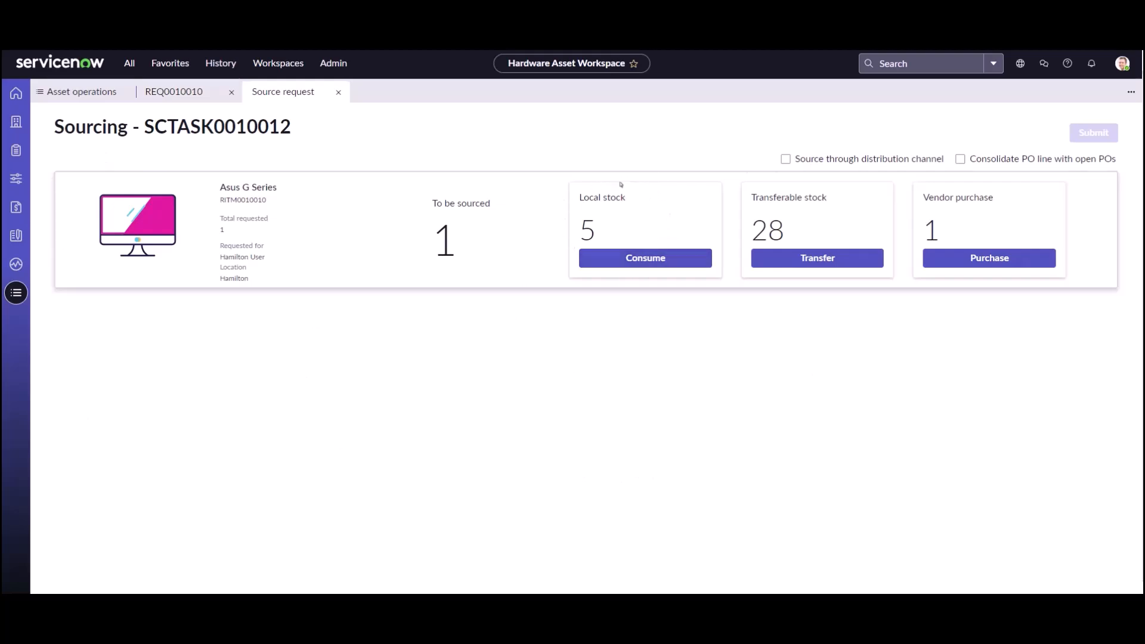
mouse_move(644, 258)
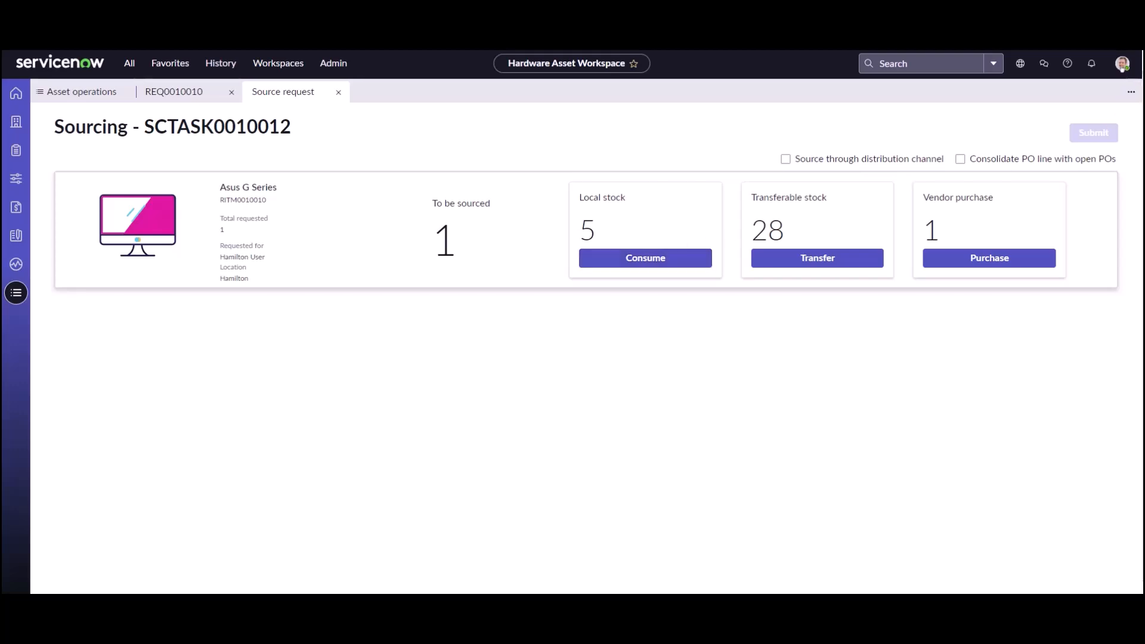
left_click(1122, 63)
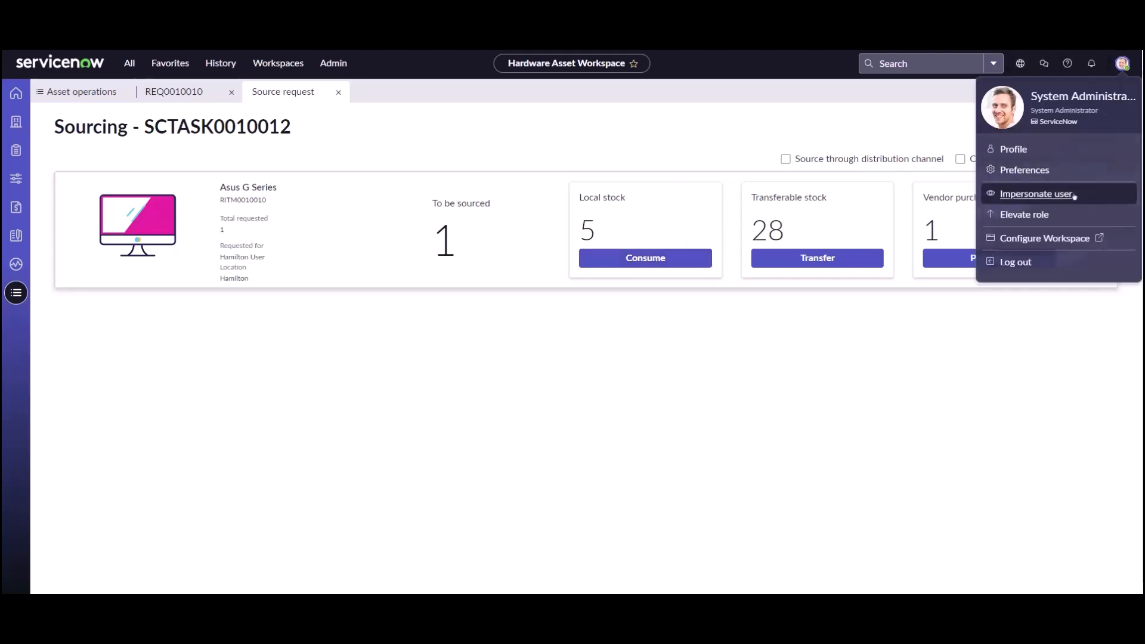
Impersonate Hamilton User through the profile menu's Impersonate user dialog
left_click(1035, 193)
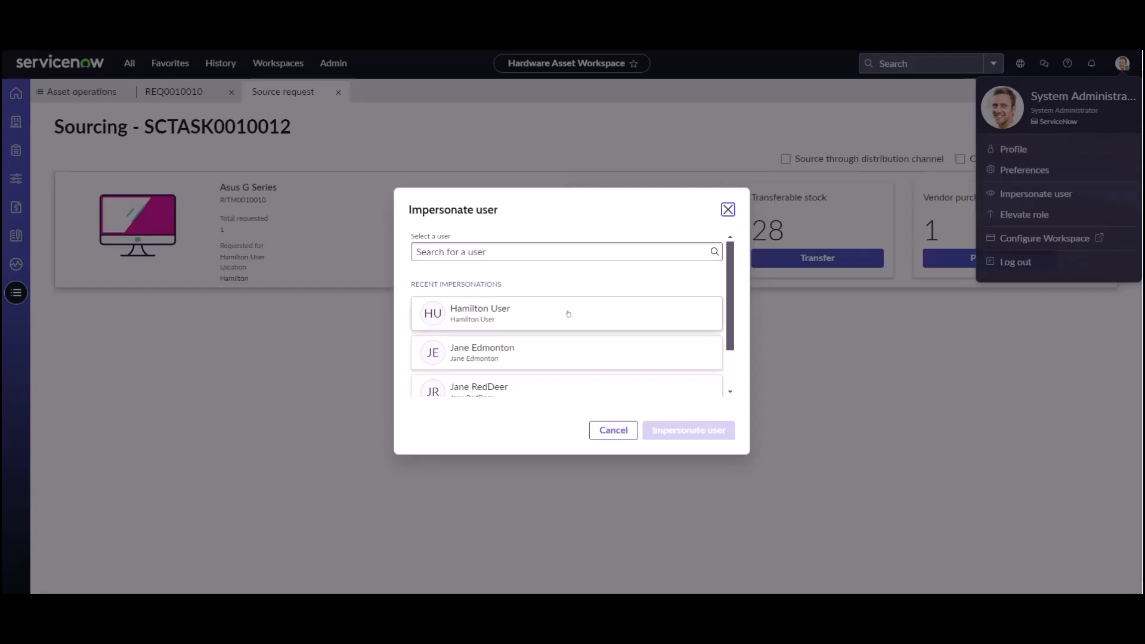
left_click(566, 312)
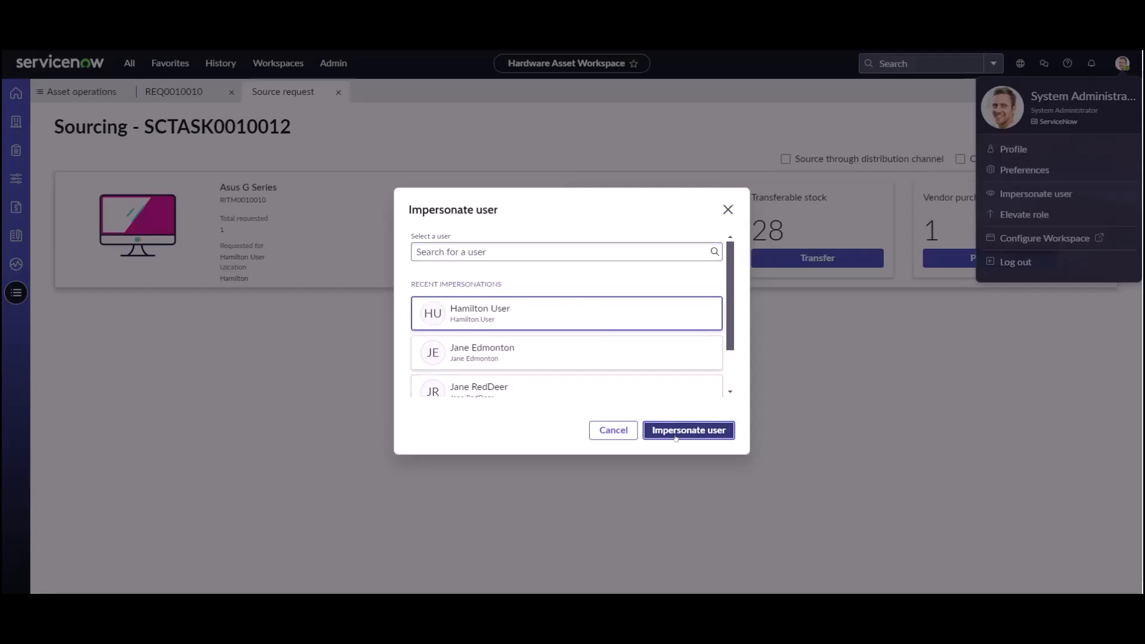
left_click(687, 429)
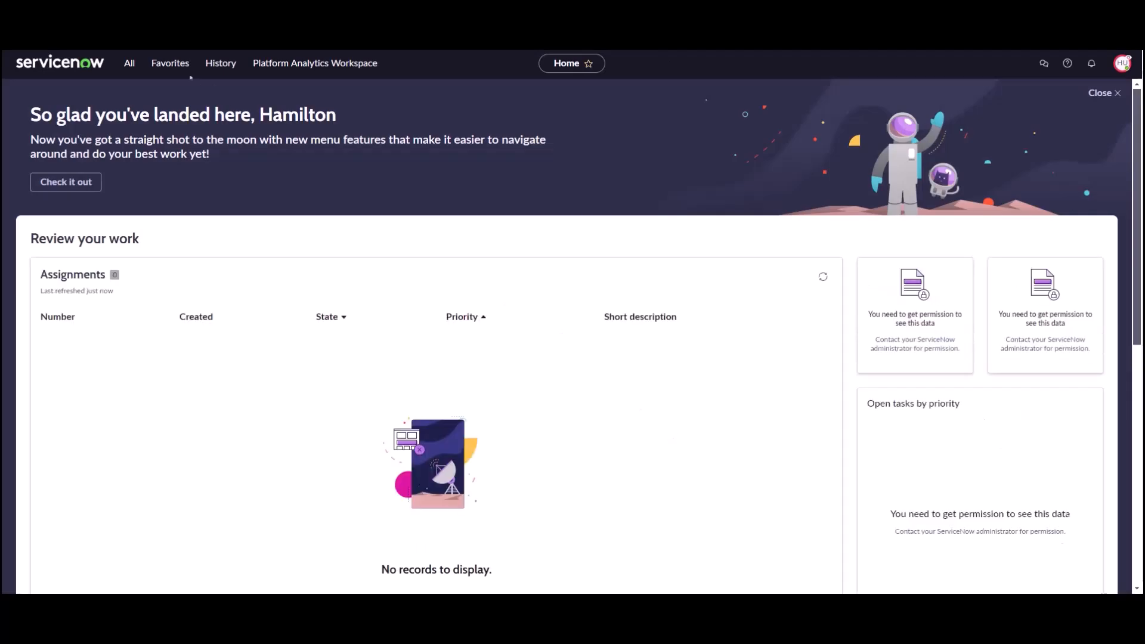
left_click(90, 179)
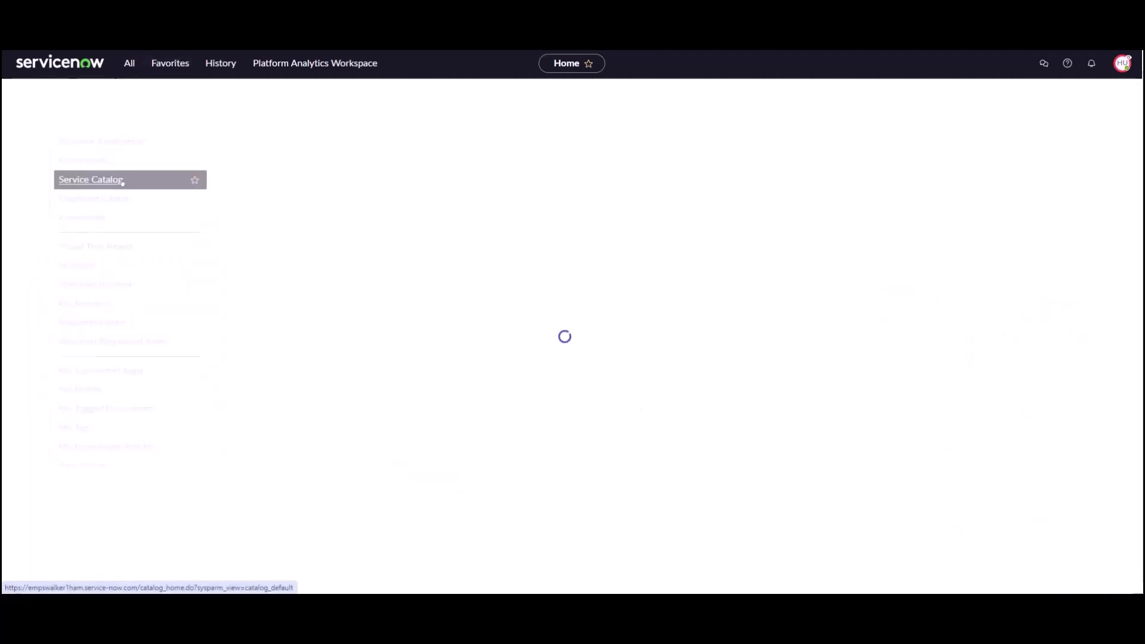
Search the catalog for 'Loaner Asset Request' and open that item
left_click(90, 180)
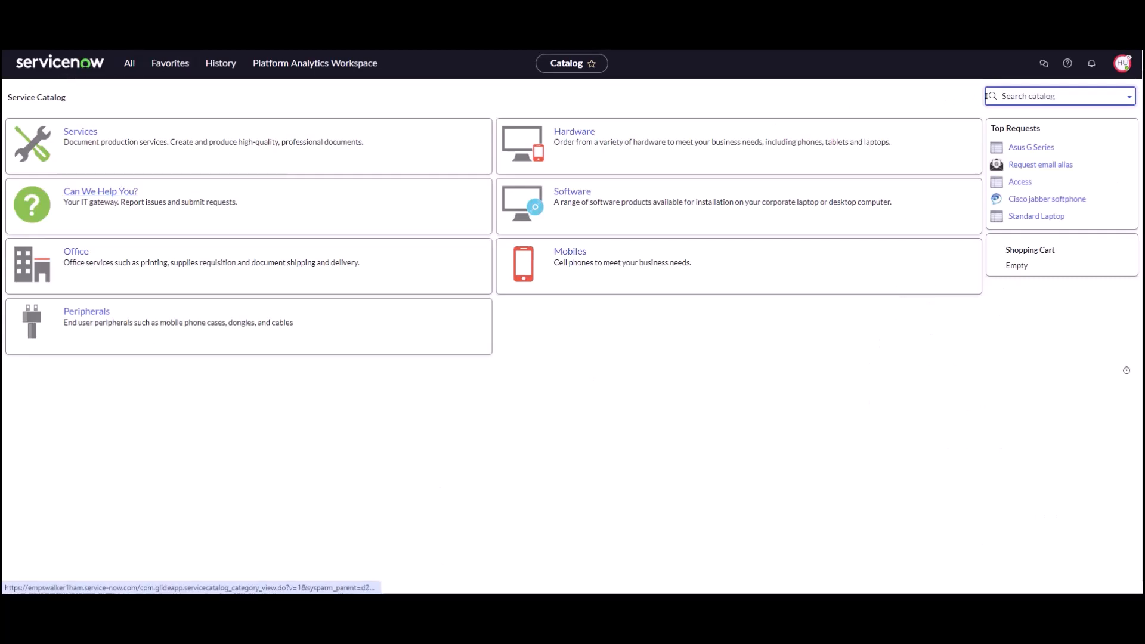
type("loa")
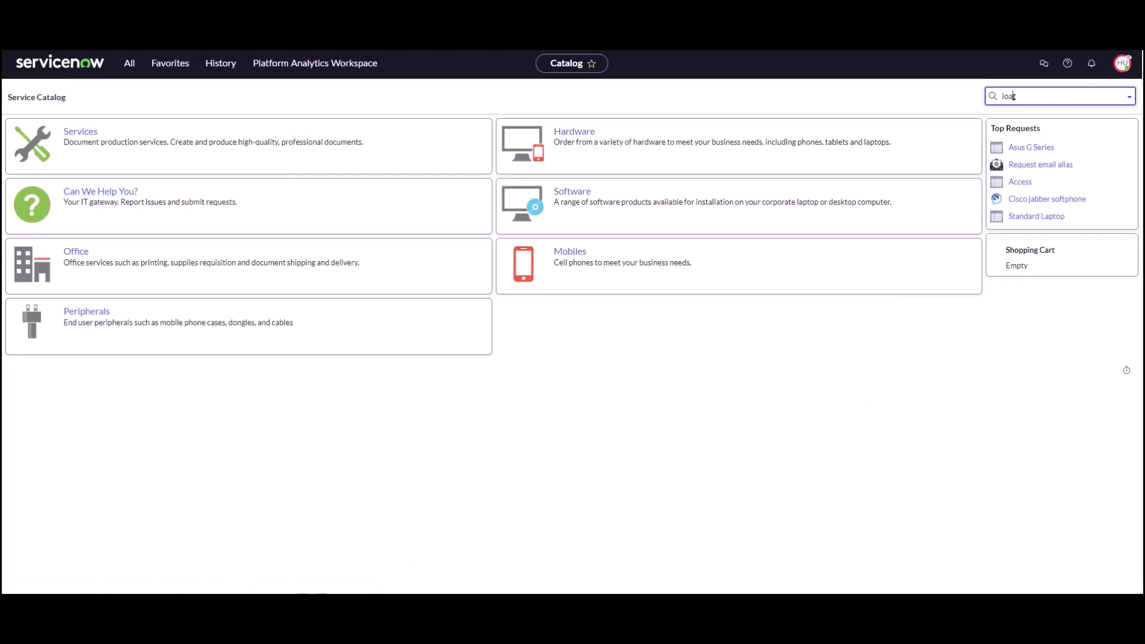
type("Loaner Asset Request")
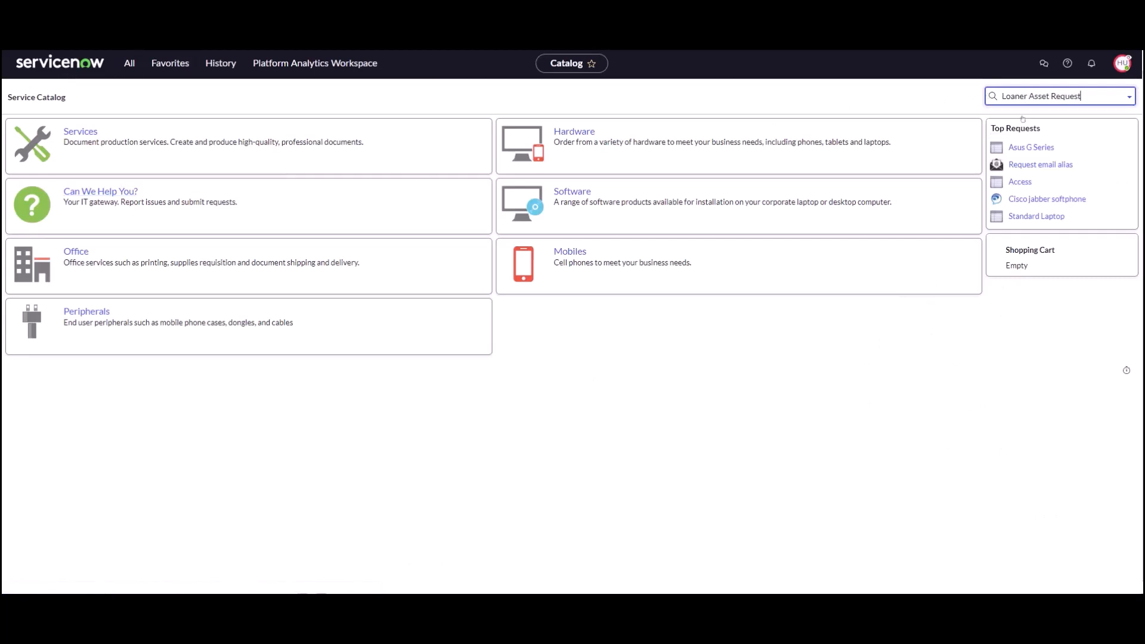
key("Return")
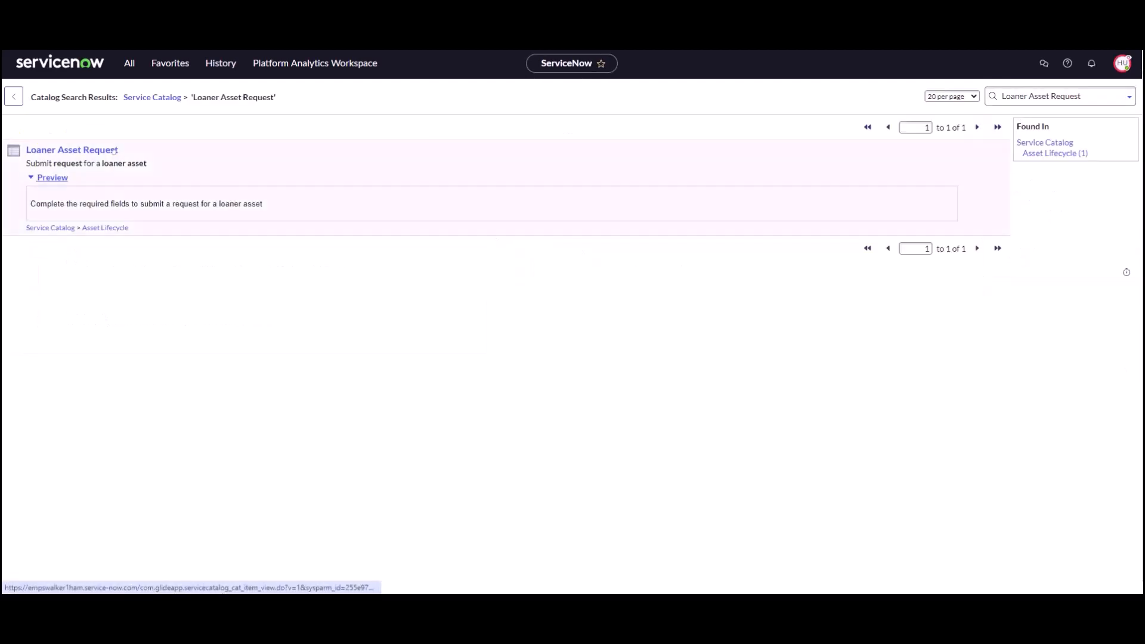
left_click(72, 150)
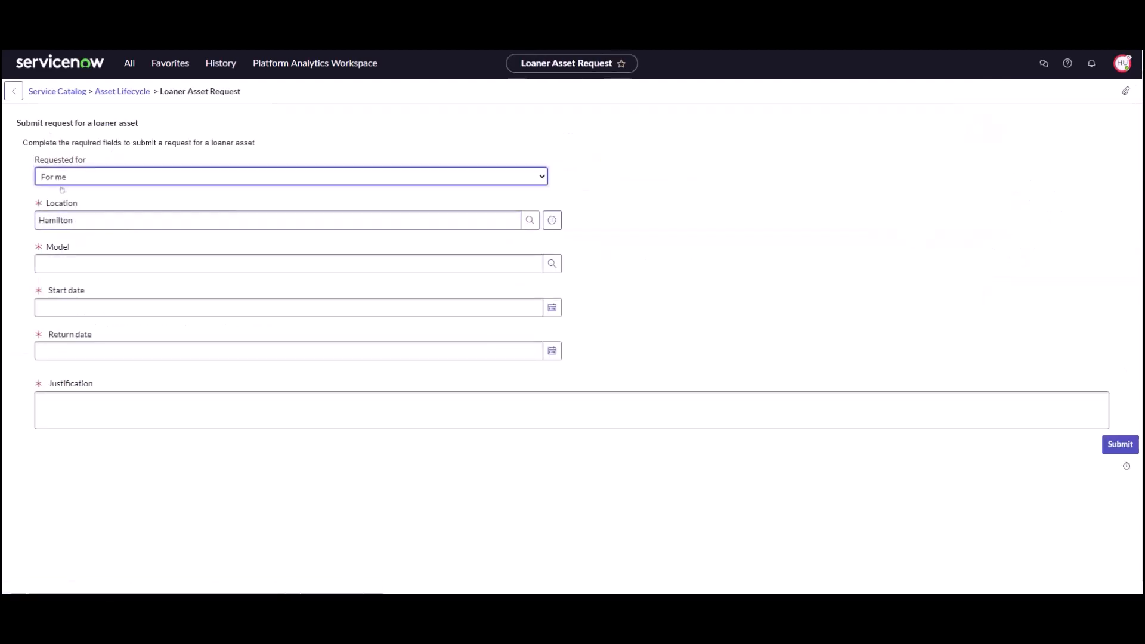
Select model ASUS G73 Series, start date 2024-02-24 and return date 2024-03-01
left_click(289, 263)
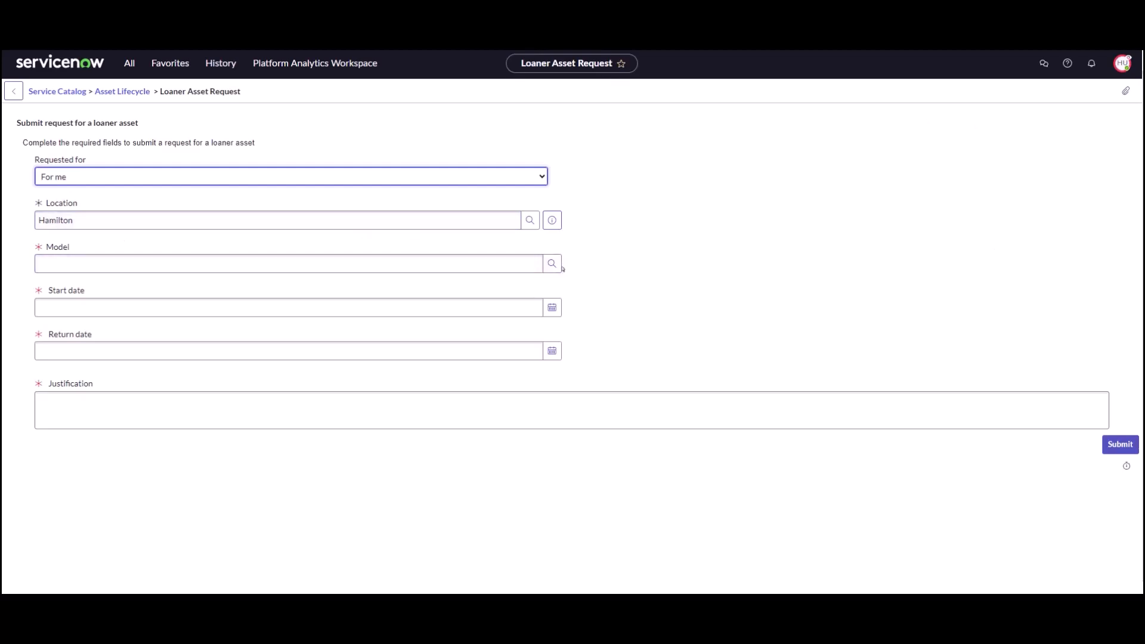
left_click(551, 263)
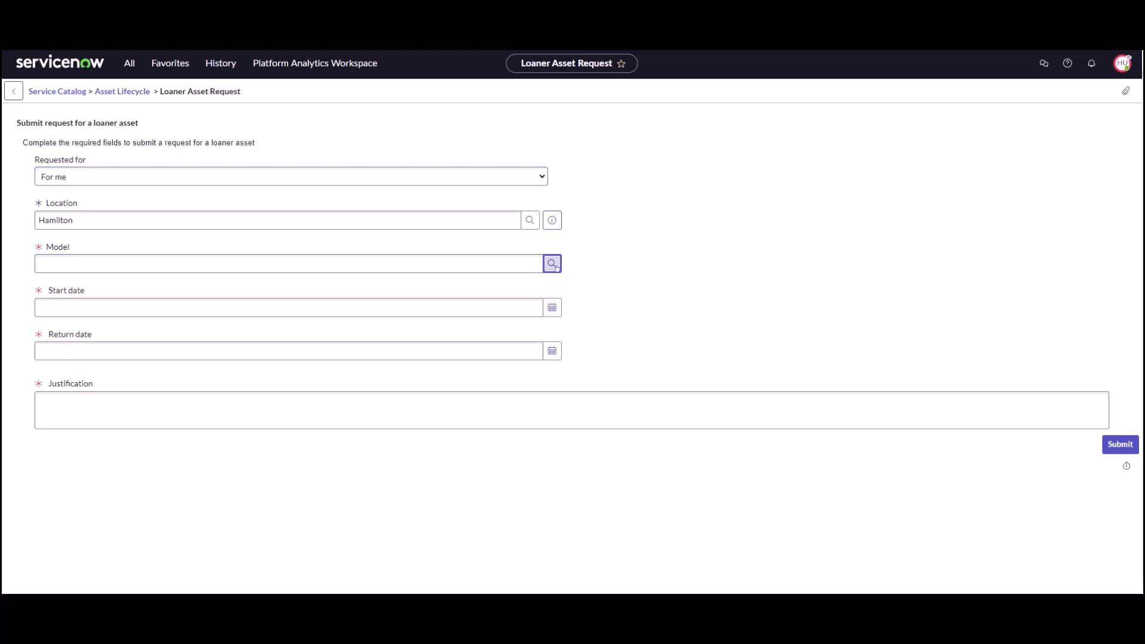
left_click(551, 263)
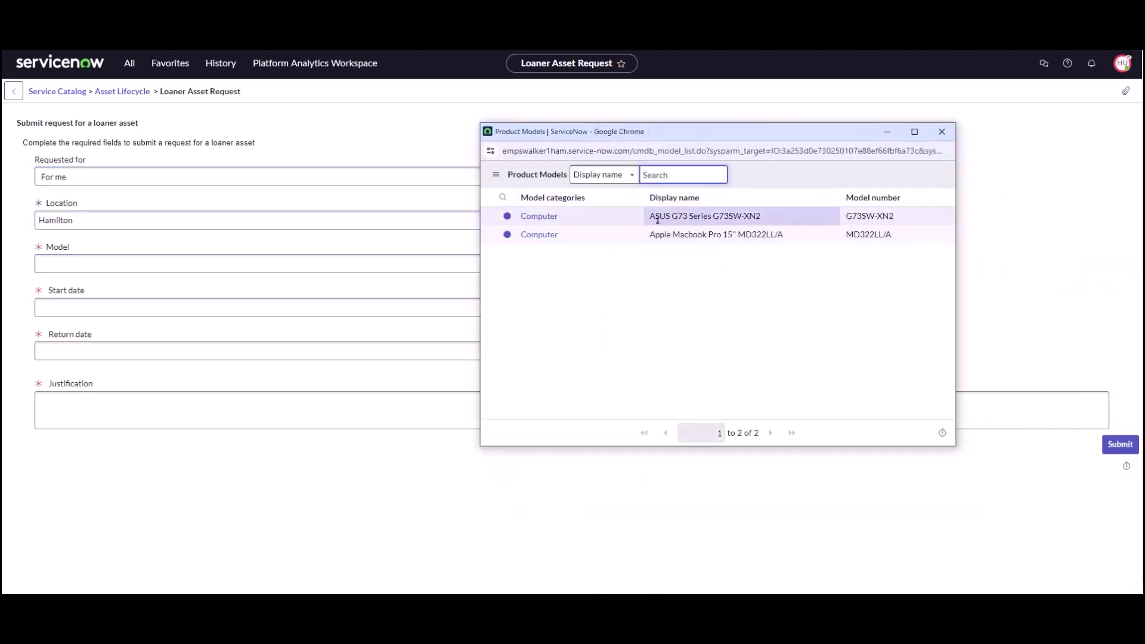
mouse_move(715, 234)
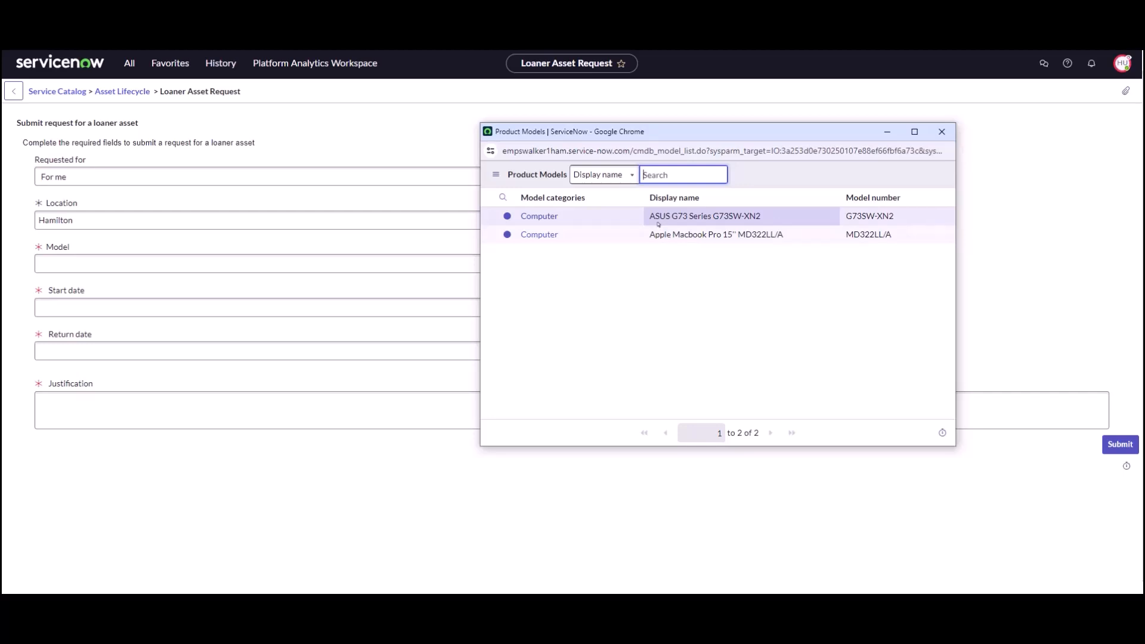
left_click(703, 215)
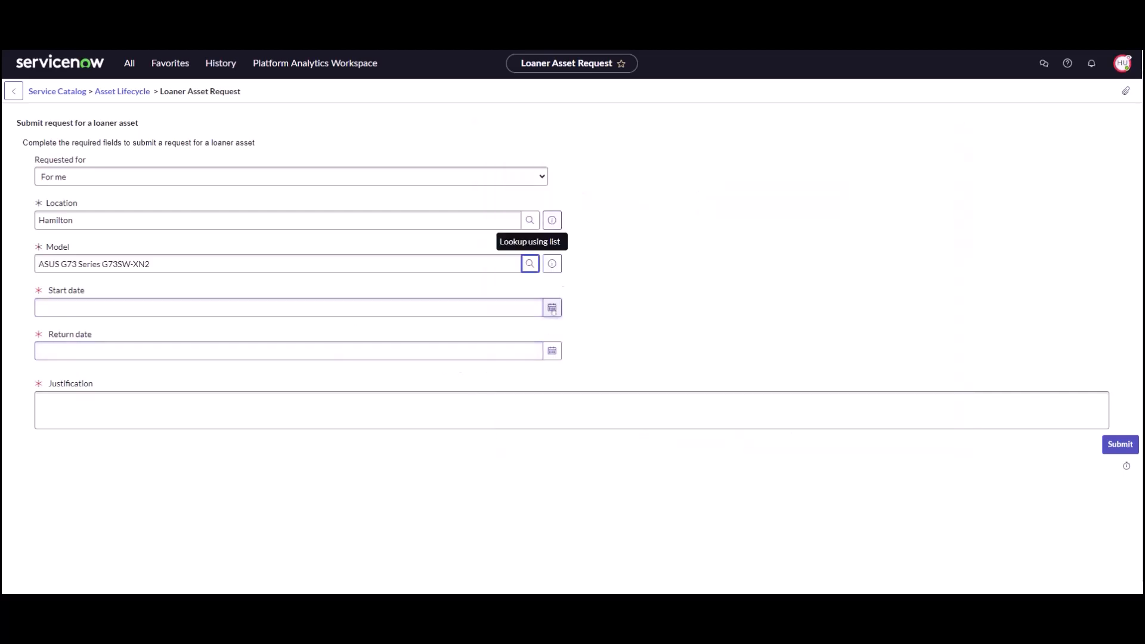
left_click(551, 307)
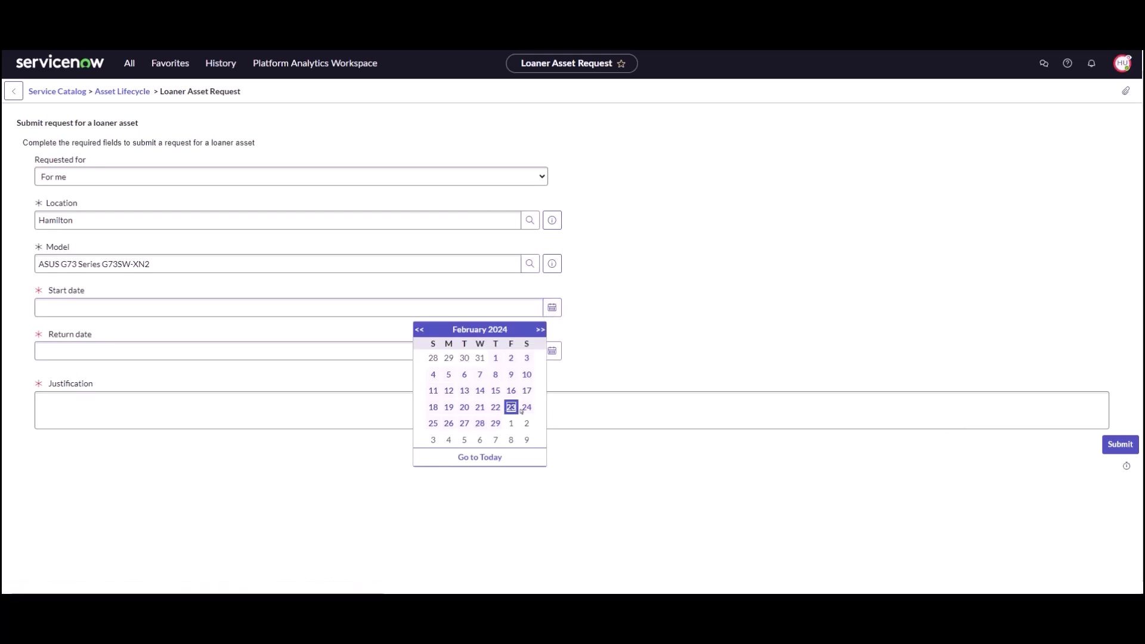
left_click(526, 407)
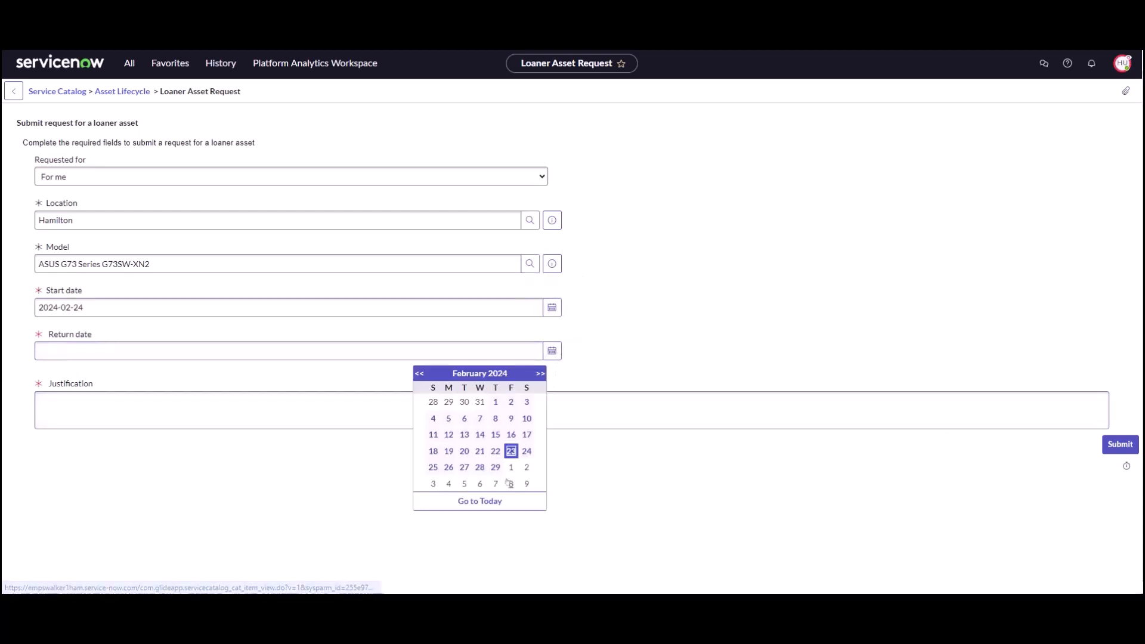
left_click(511, 468)
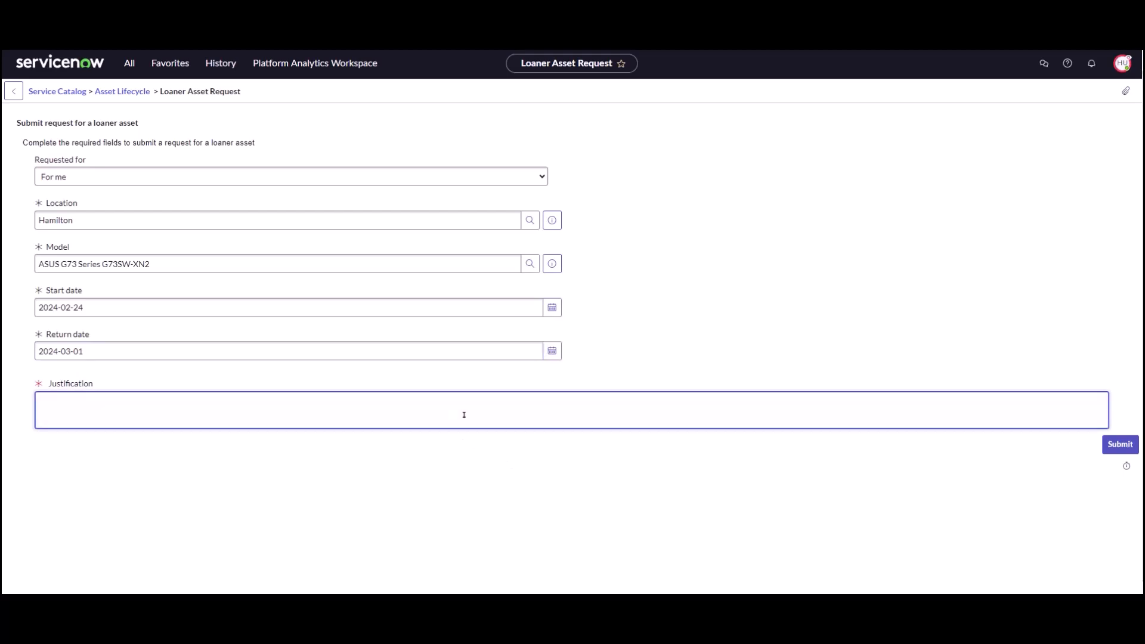
Enter justification 'I need a loaner until my new laptop arrives' and submit, creating LAO0001001
type("I need a lo")
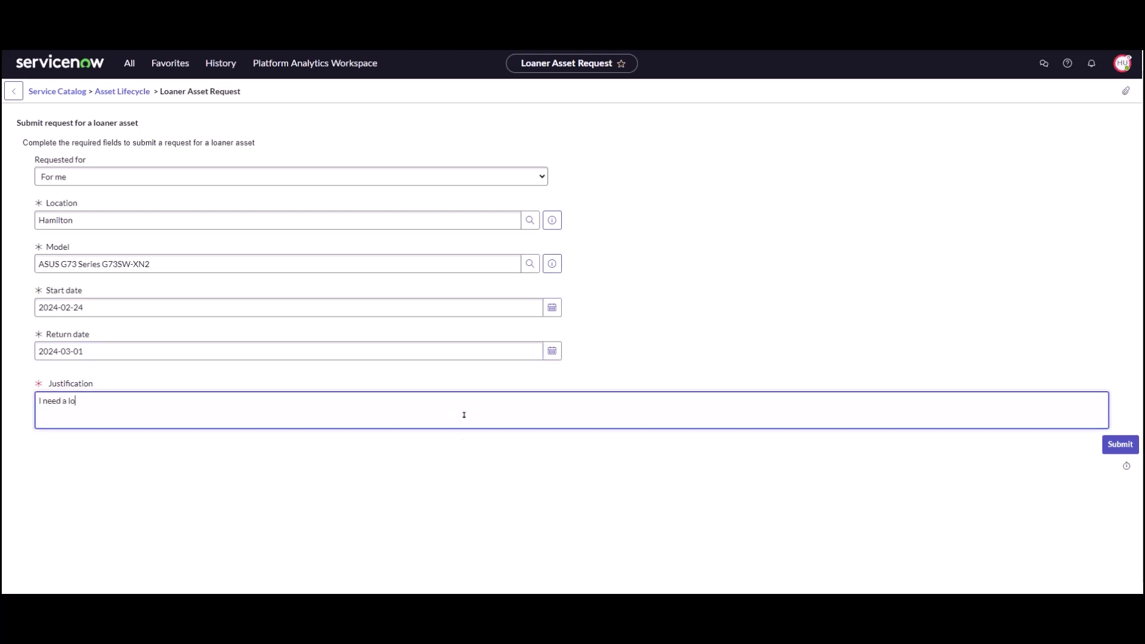
type("aner until")
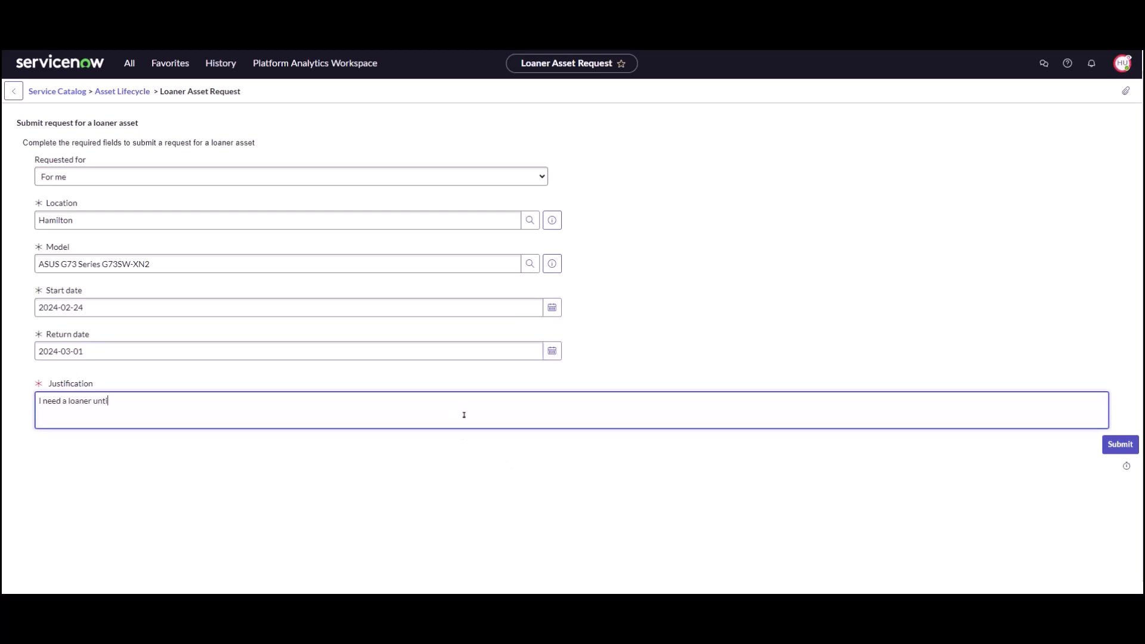
type("il my new")
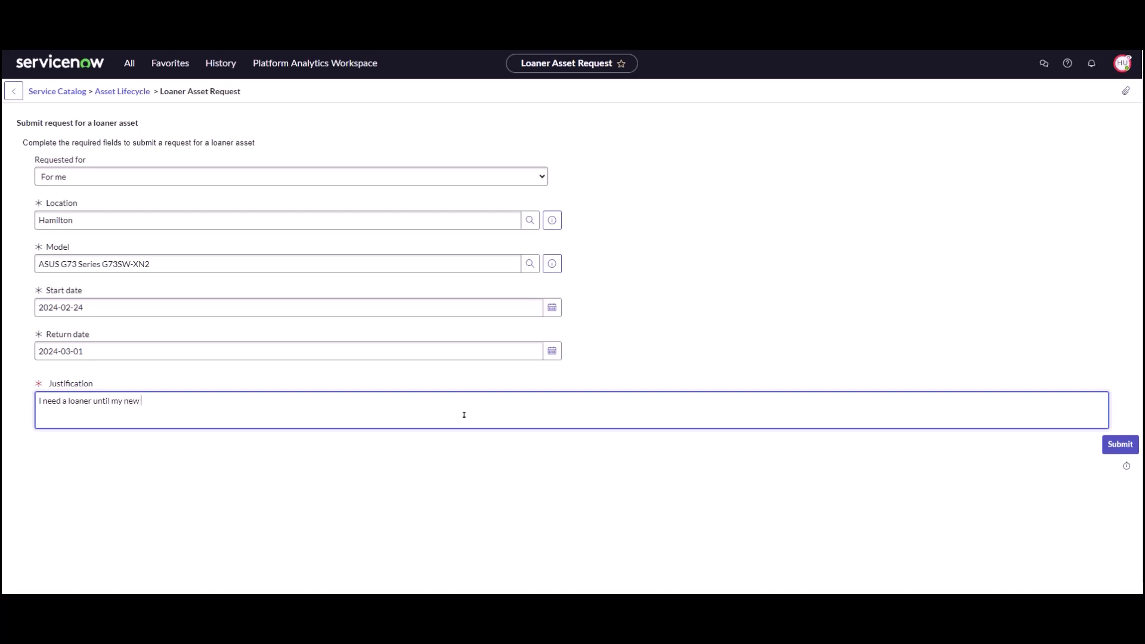
type("laptop a")
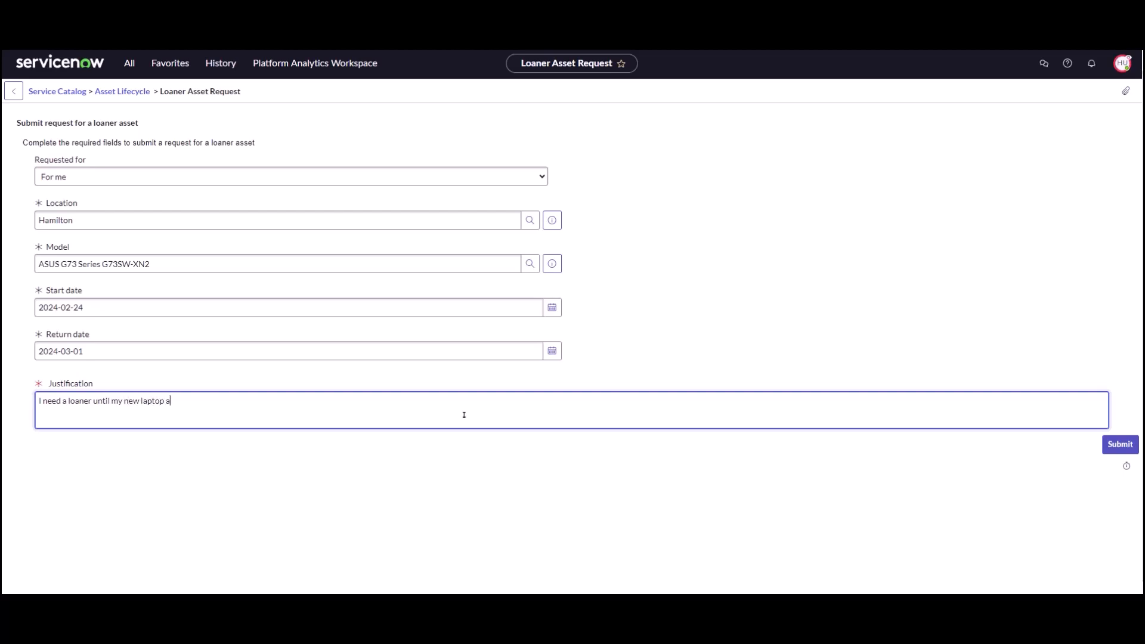
type("rrives")
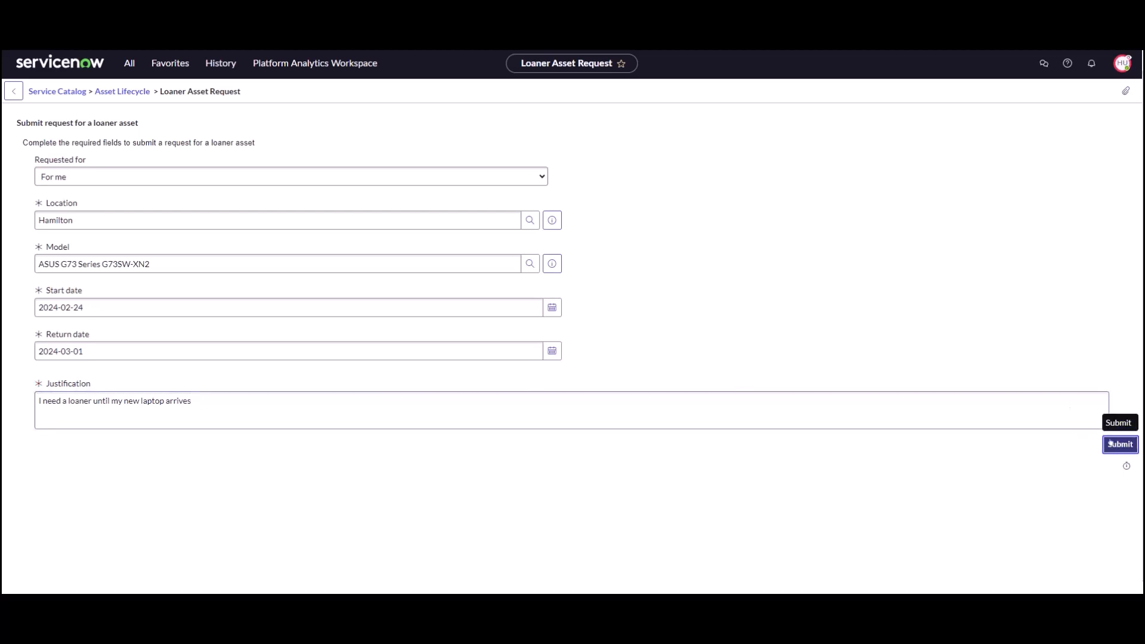
left_click(1118, 443)
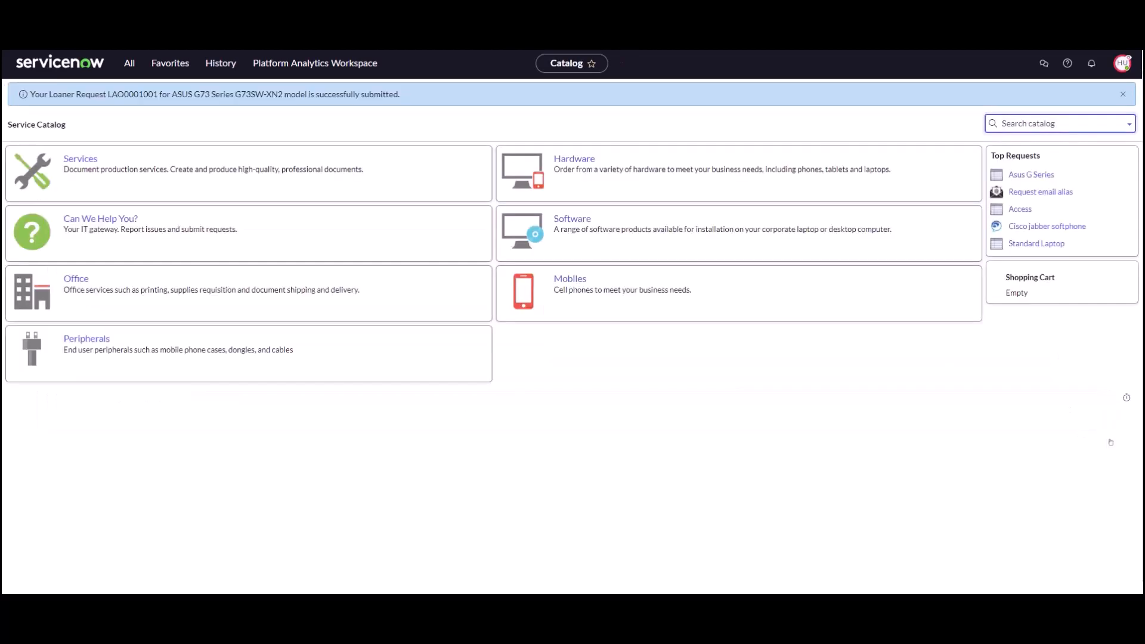